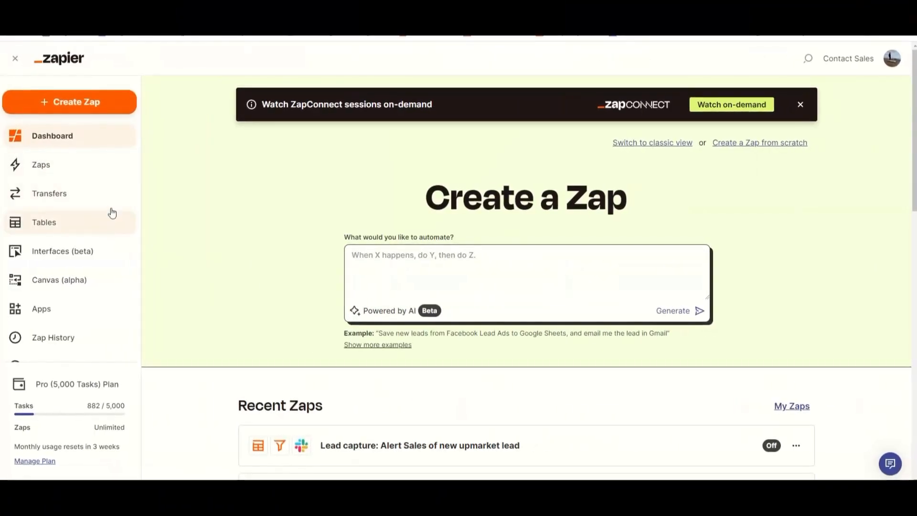
# Step: Create a new Zap and reach the Paths step with Path A and Path B branches
pyautogui.click(69, 102)
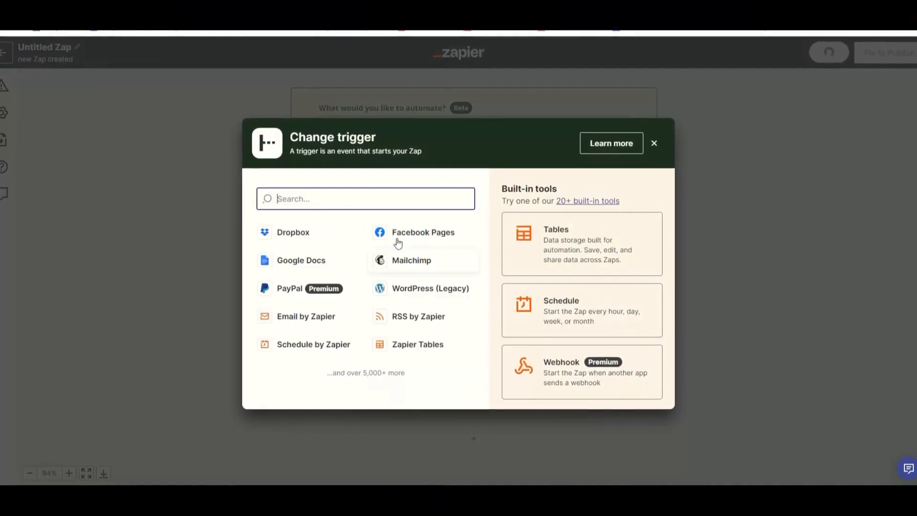
pyautogui.click(653, 142)
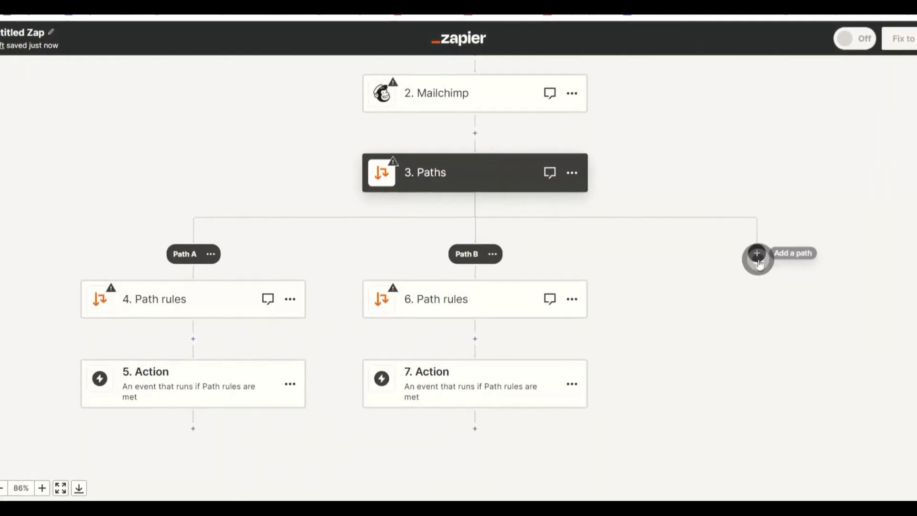
pyautogui.click(757, 253)
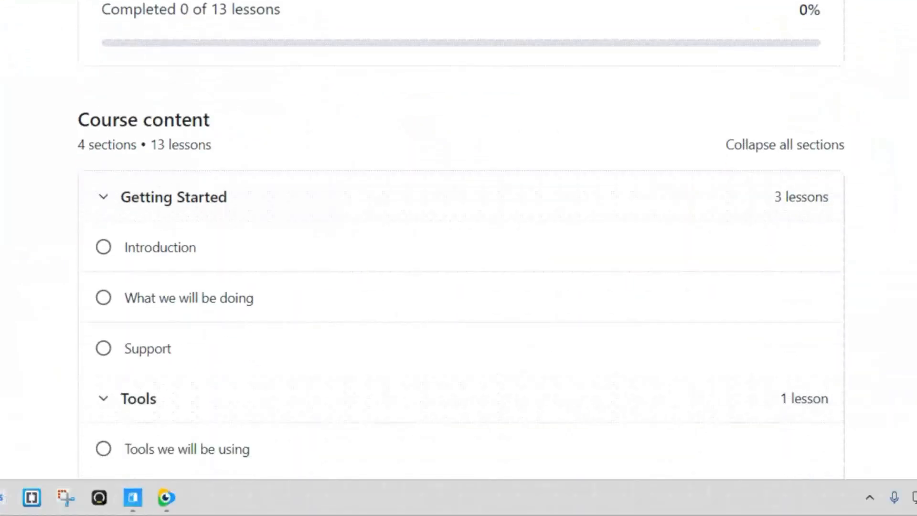
# Step: Browse the community's Resources, AI Posts and Youtube questions sections
pyautogui.click(159, 246)
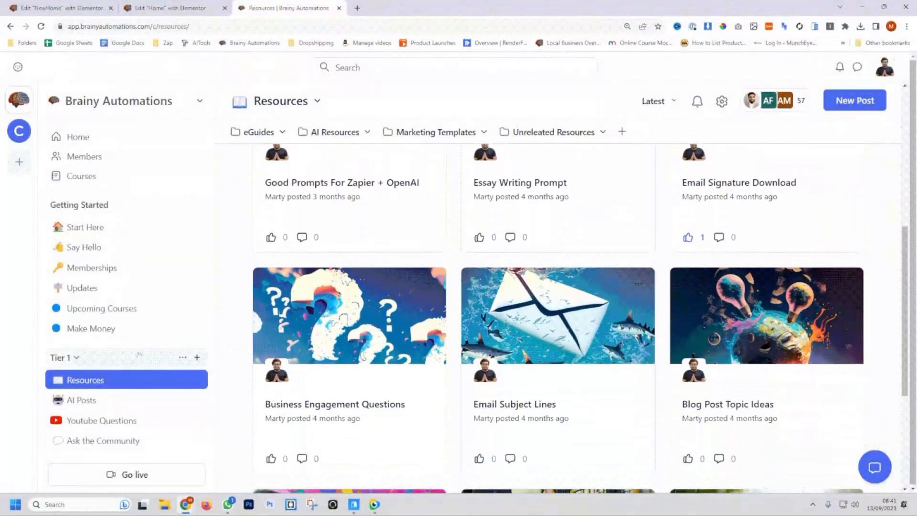
pyautogui.click(82, 399)
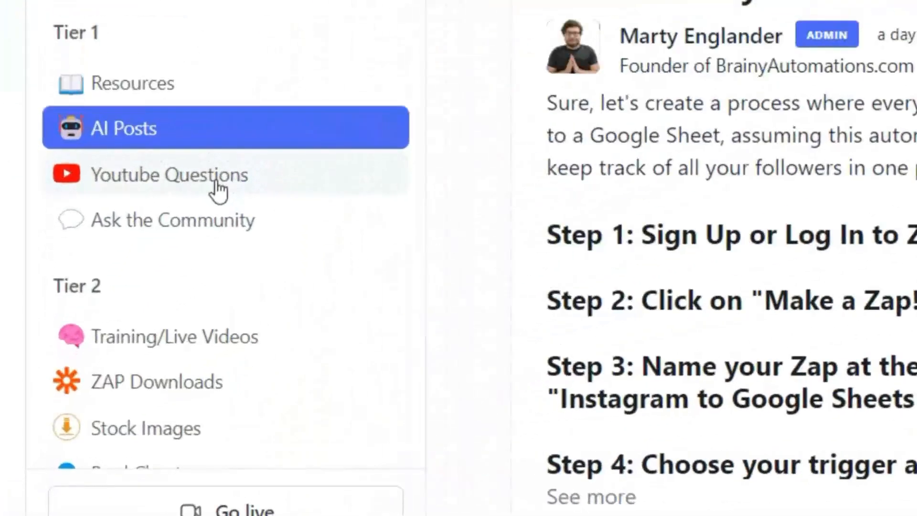
pyautogui.click(174, 336)
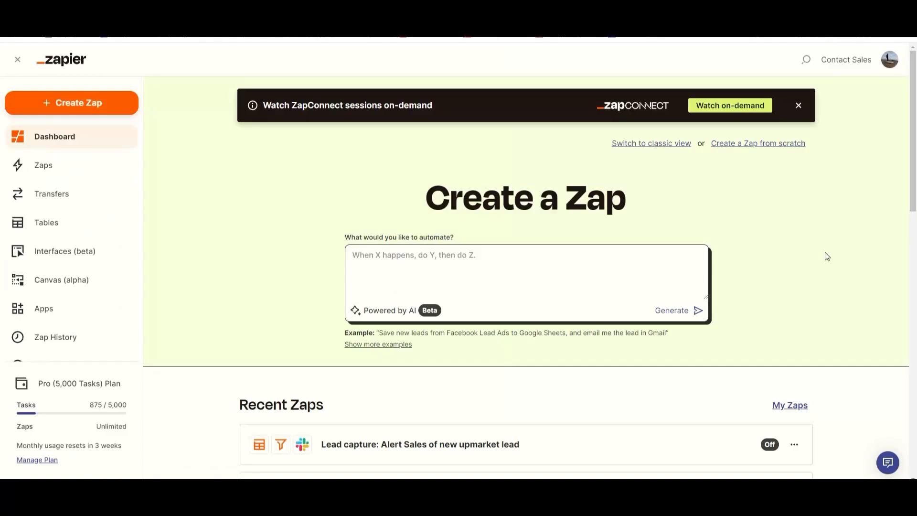
pyautogui.moveTo(277, 210)
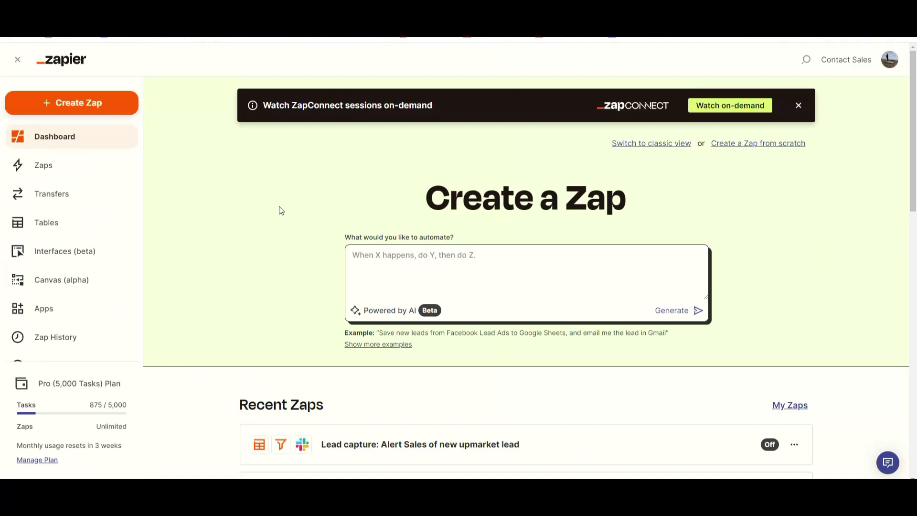
pyautogui.moveTo(246, 202)
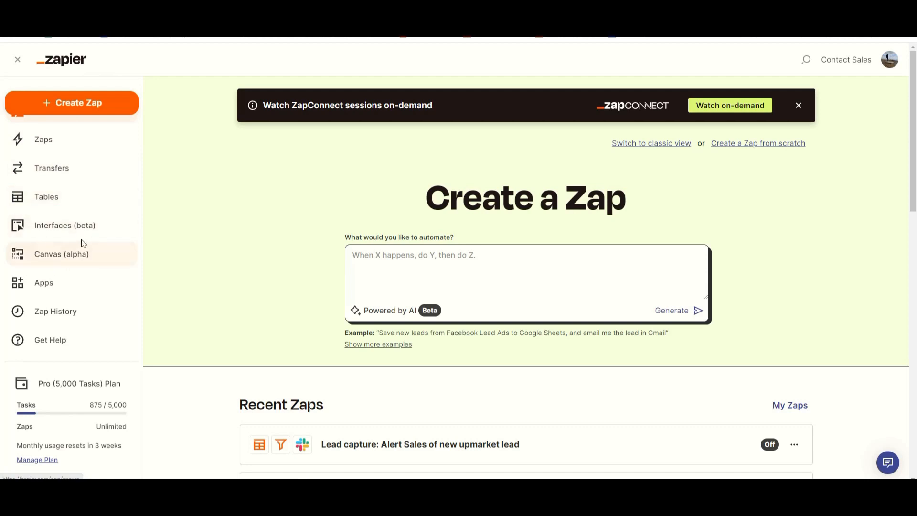
# Step: Show the Canvas list with the Youtube Automation and Lead Management canvases
pyautogui.click(61, 254)
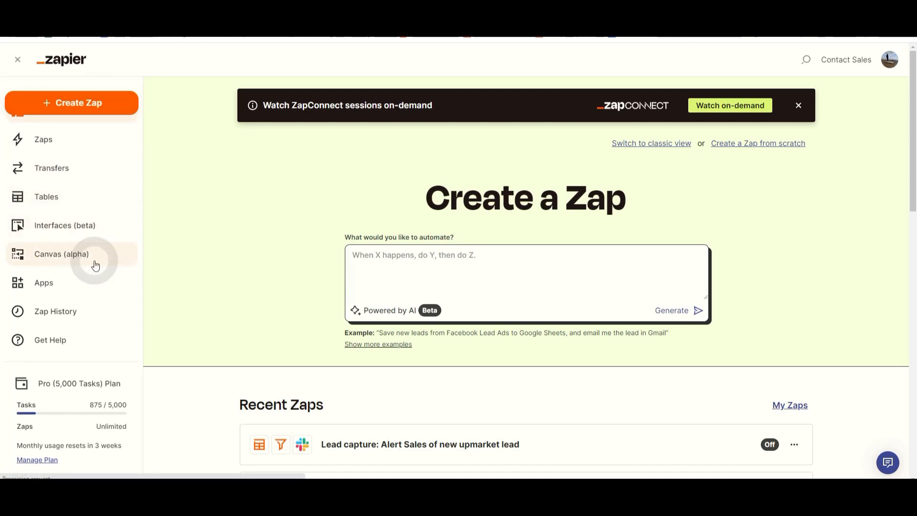
pyautogui.click(61, 254)
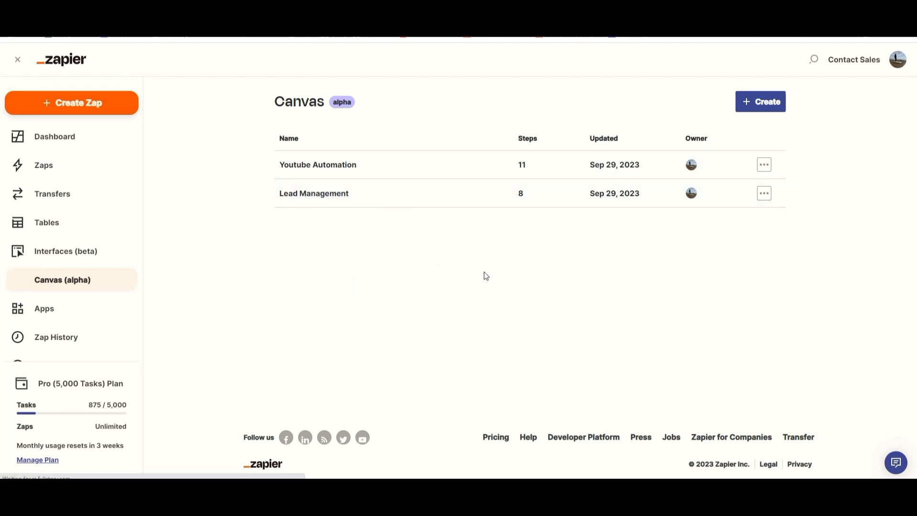
pyautogui.click(313, 193)
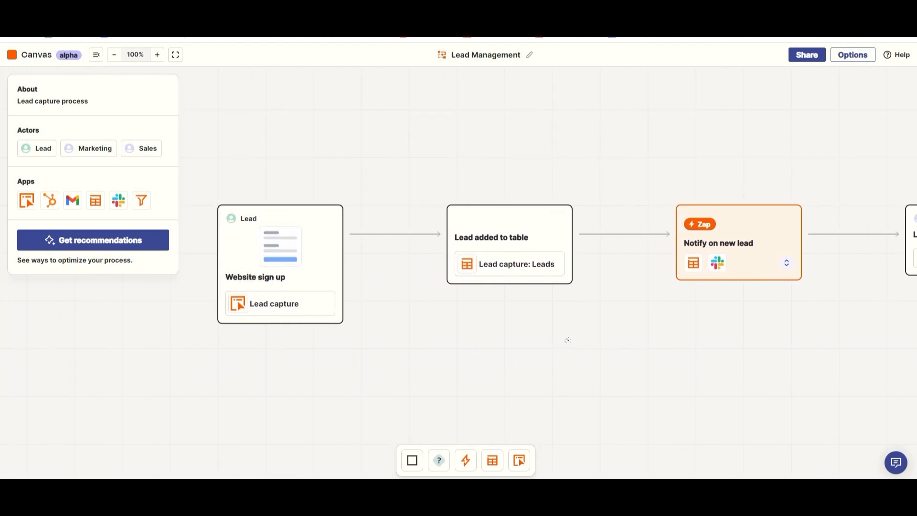
pyautogui.moveTo(317, 339)
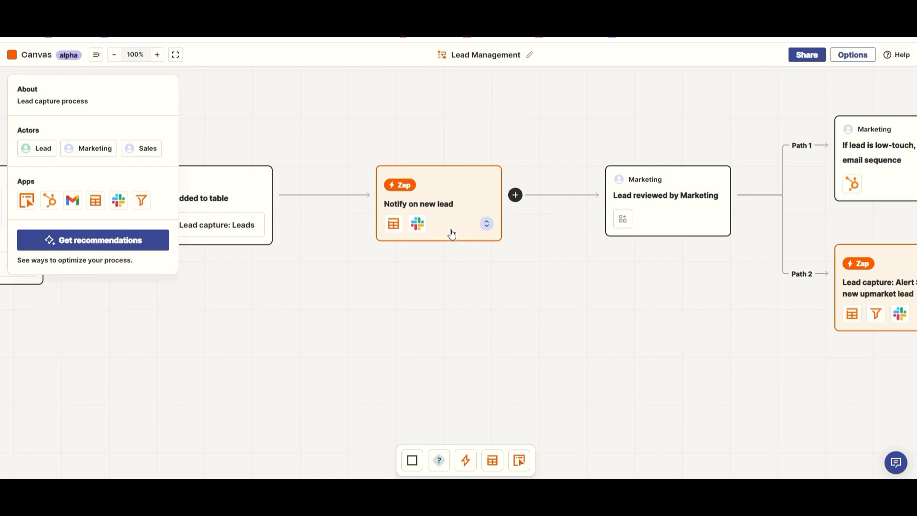
pyautogui.moveTo(470, 254)
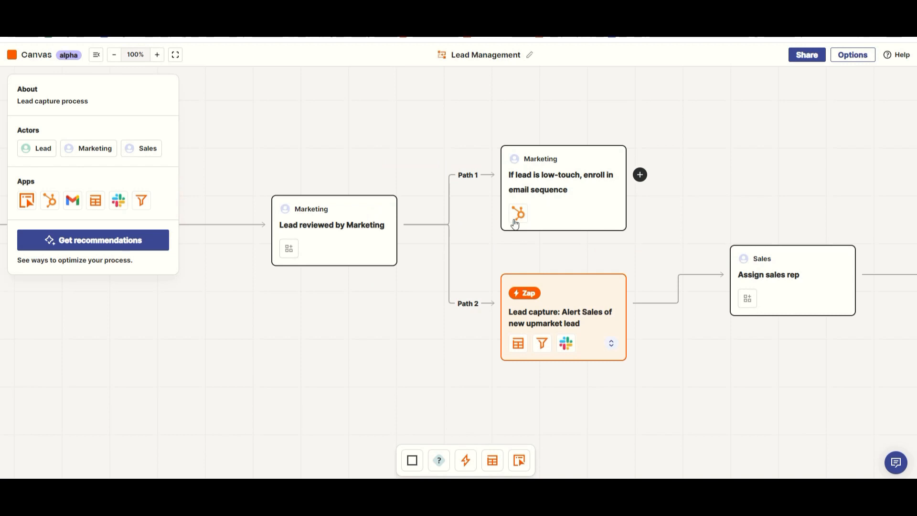
pyautogui.moveTo(616, 220)
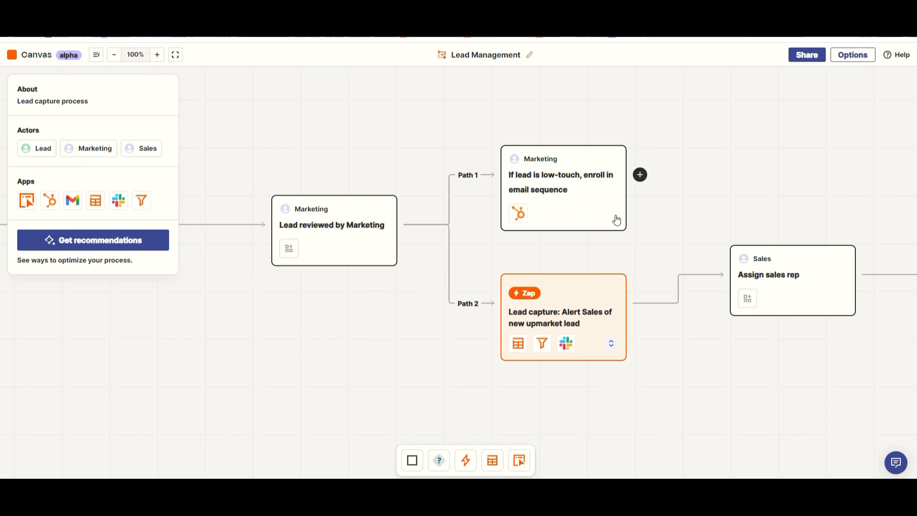
pyautogui.moveTo(639, 385)
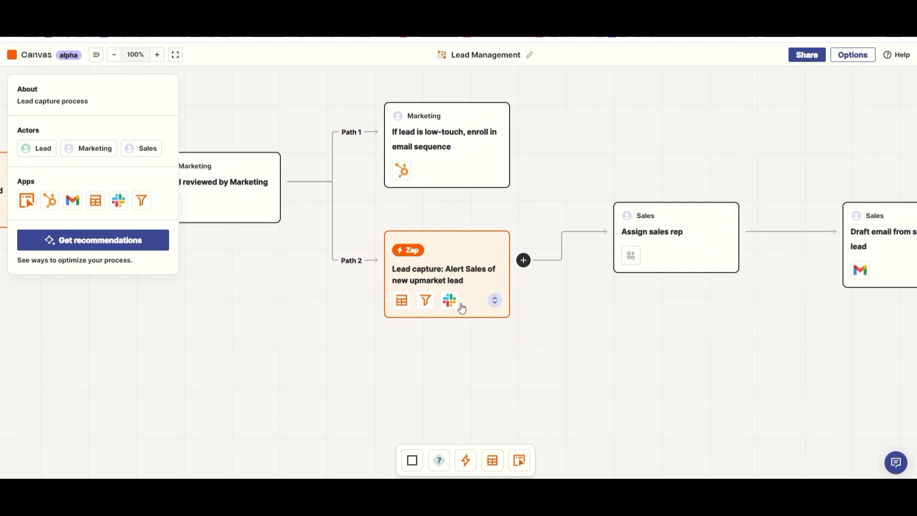
pyautogui.moveTo(471, 308)
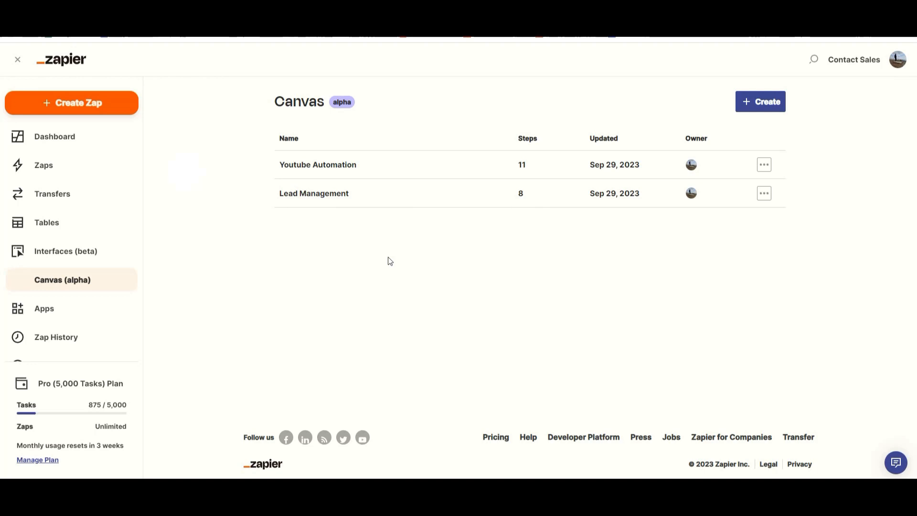
pyautogui.click(317, 164)
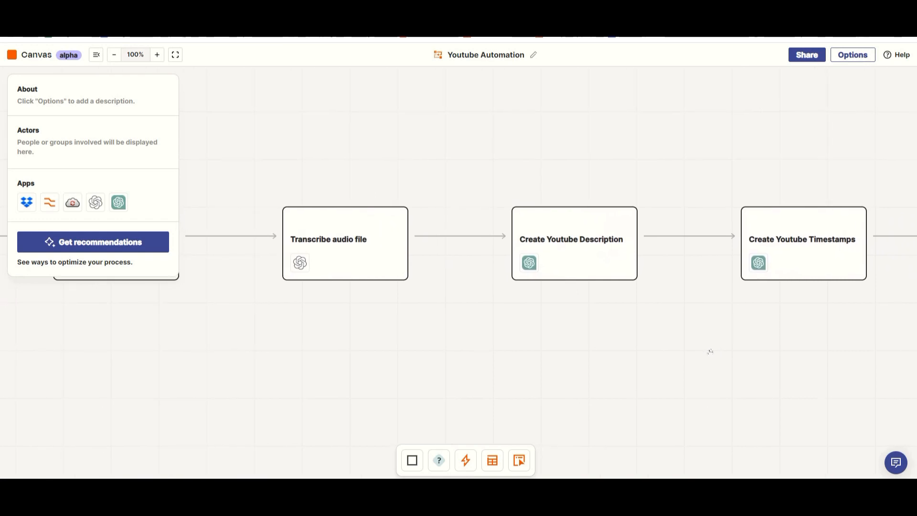
pyautogui.click(175, 54)
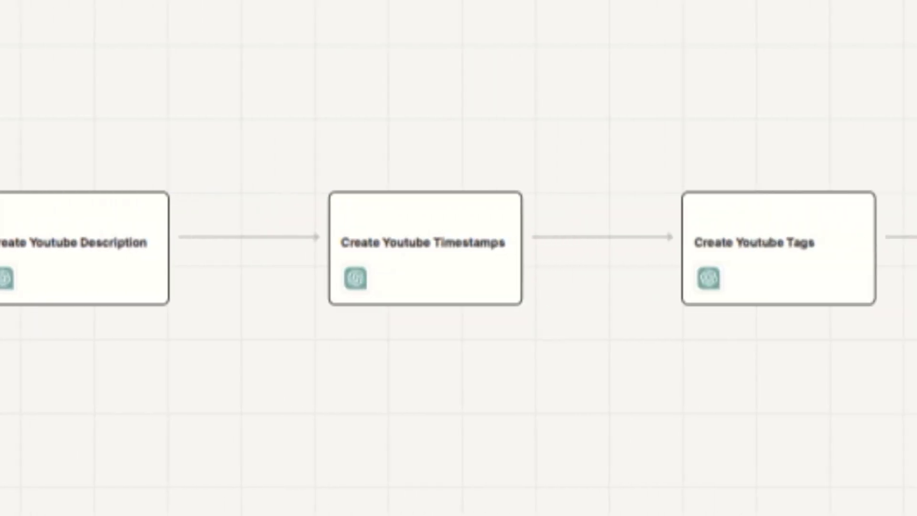
pyautogui.click(174, 55)
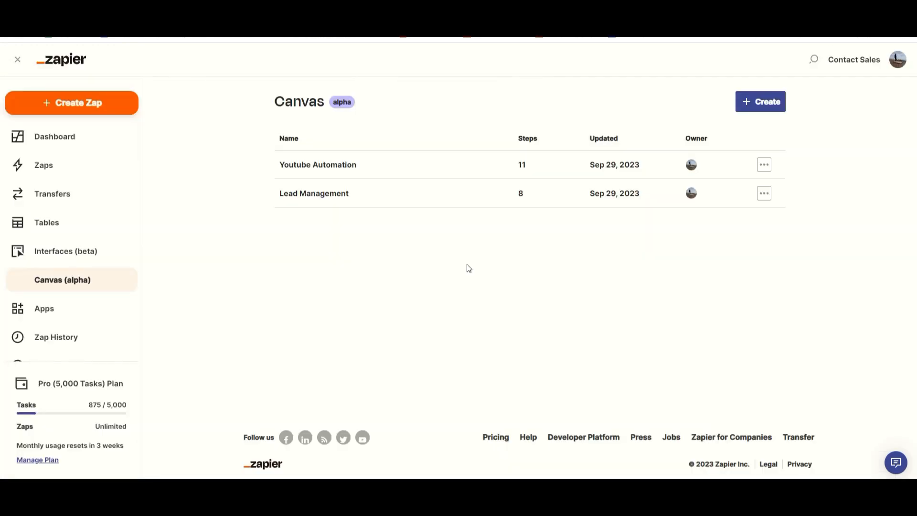
# Step: Create a blank untitled canvas, hide its summary panel and fit the single empty step to view
pyautogui.click(760, 101)
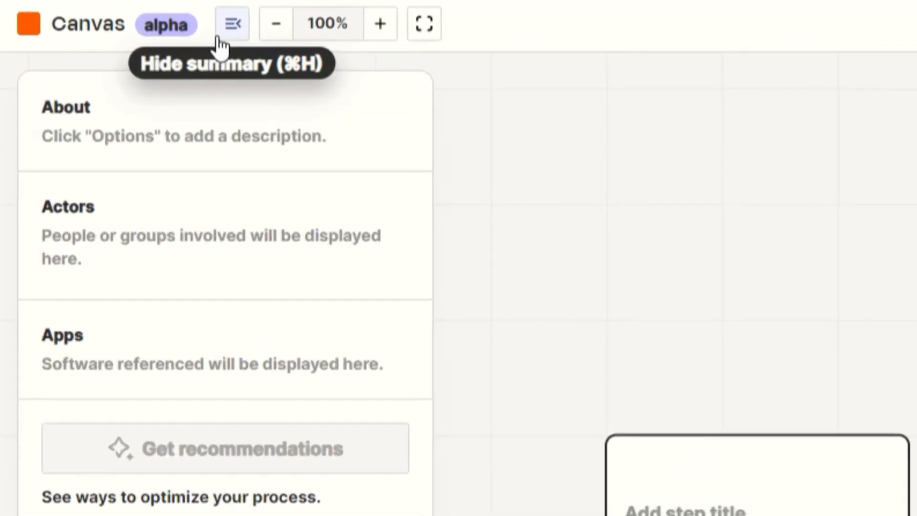
pyautogui.click(231, 23)
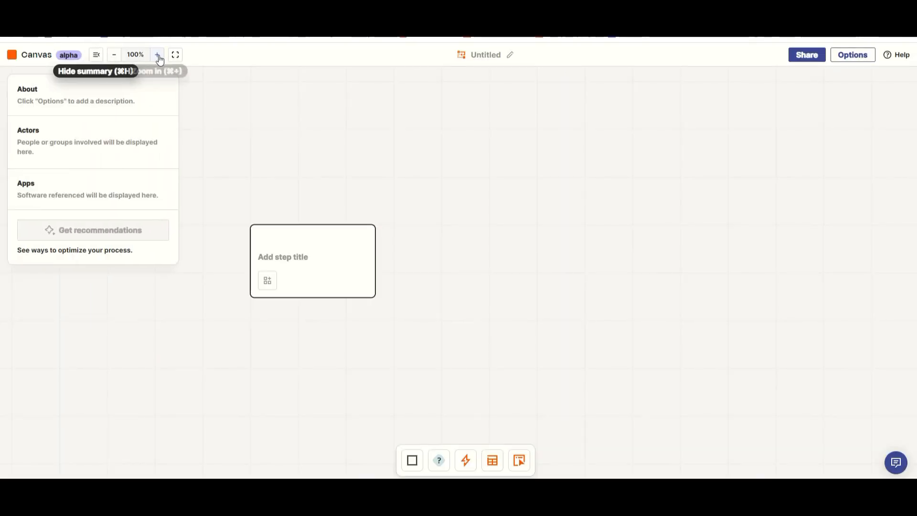
pyautogui.click(114, 54)
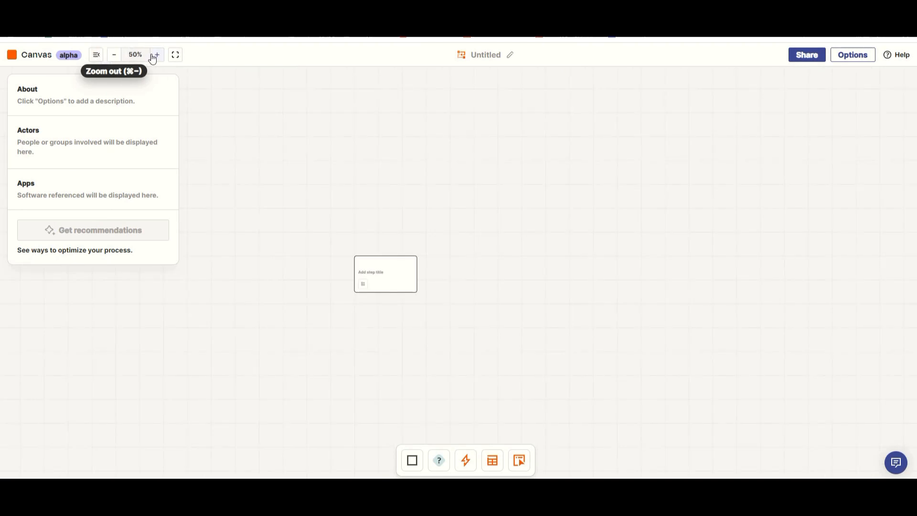
pyautogui.click(157, 55)
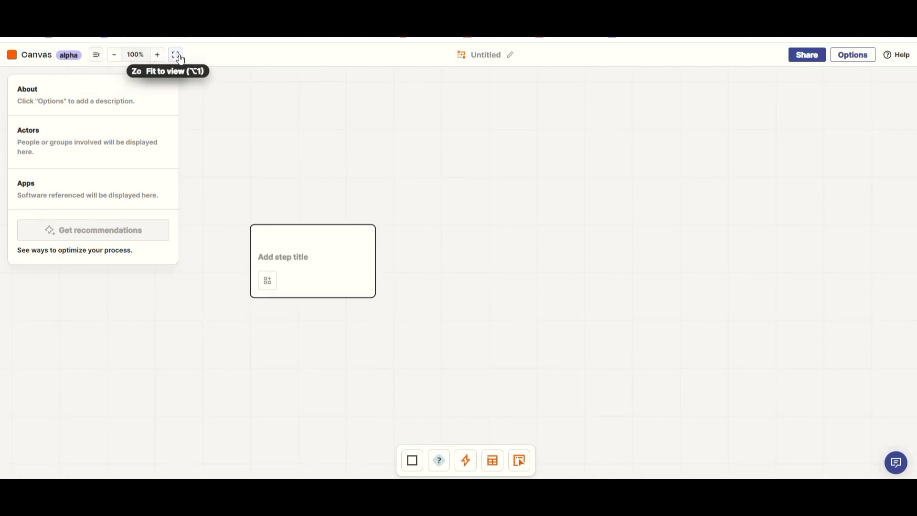
pyautogui.click(157, 54)
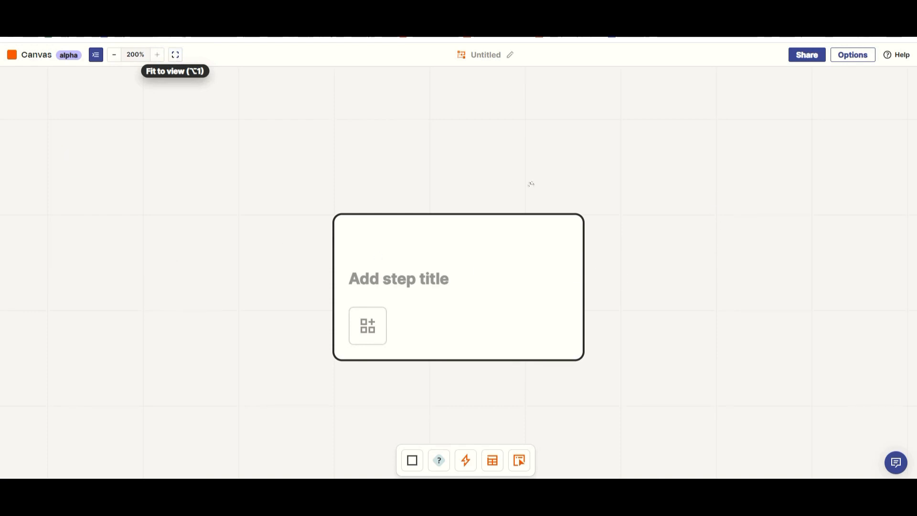
pyautogui.click(95, 54)
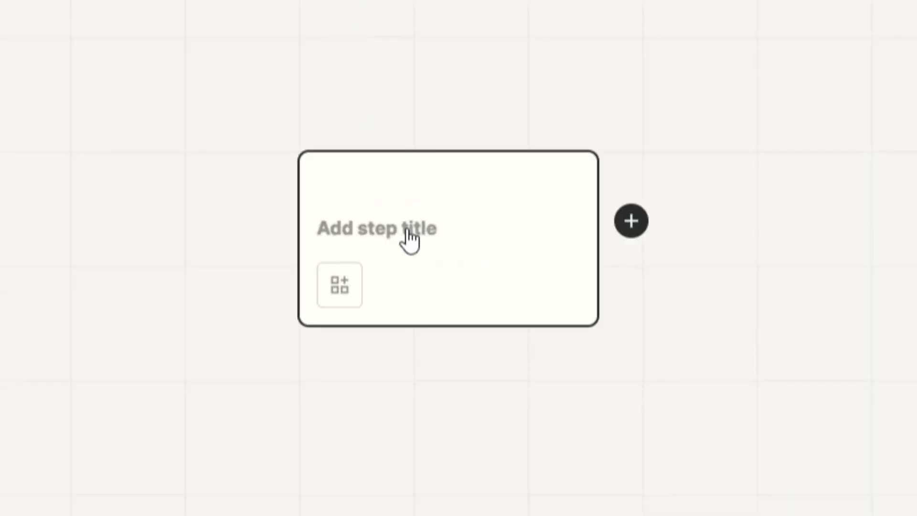
pyautogui.click(631, 220)
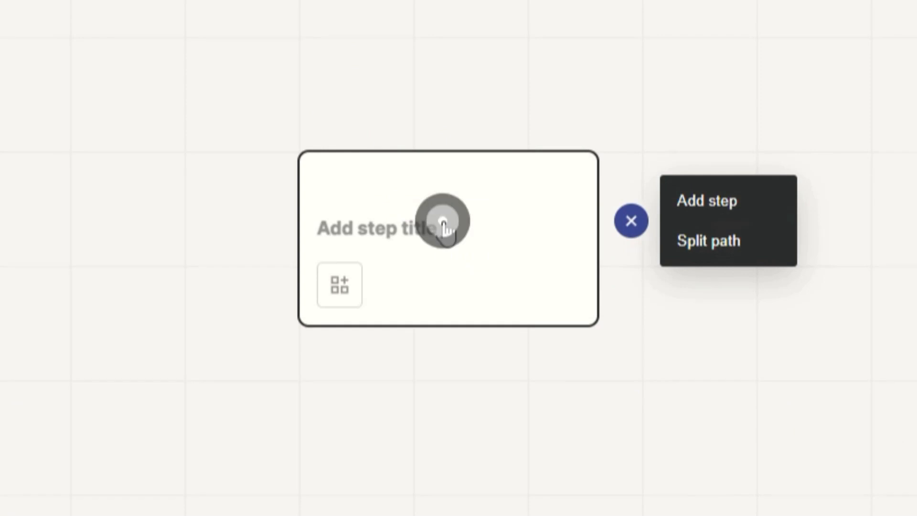
pyautogui.click(444, 228)
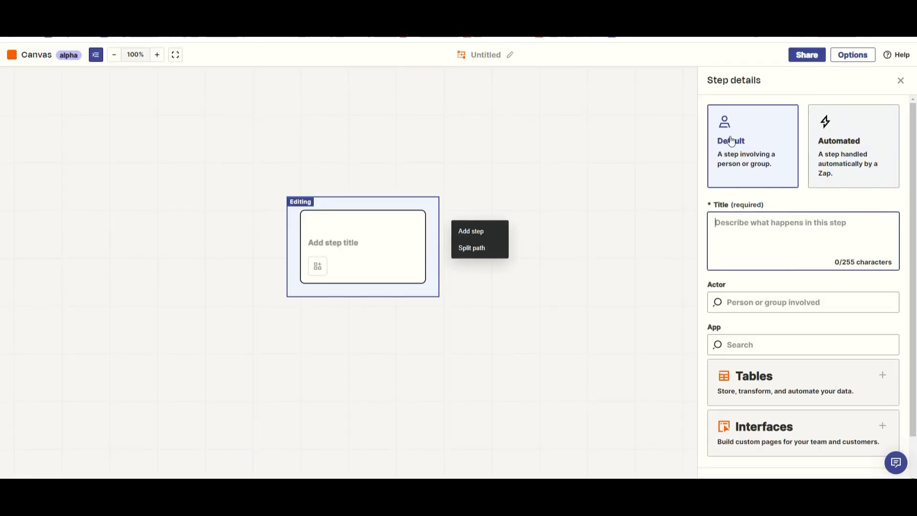
pyautogui.moveTo(728, 173)
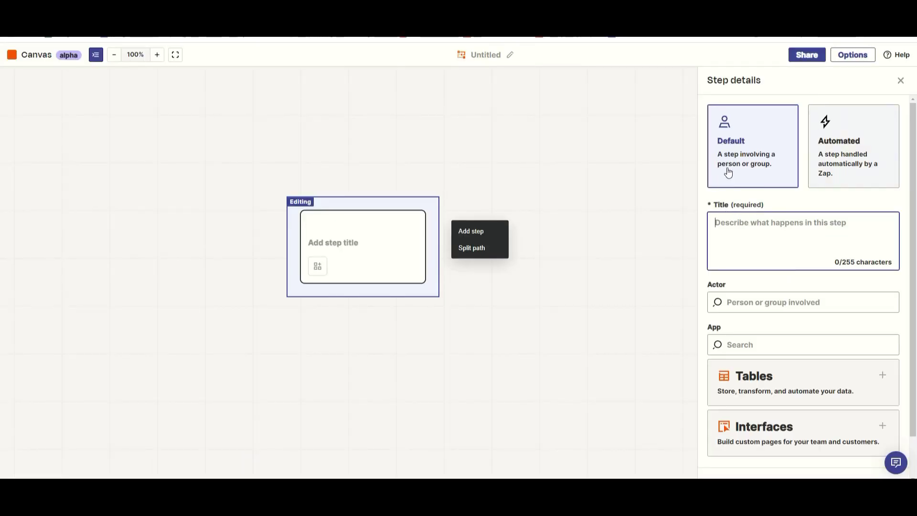
pyautogui.click(853, 146)
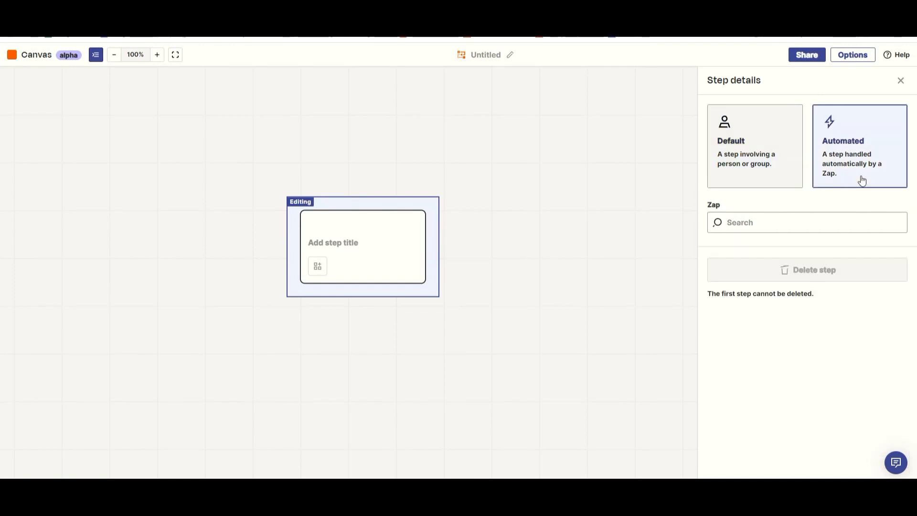
pyautogui.moveTo(858, 188)
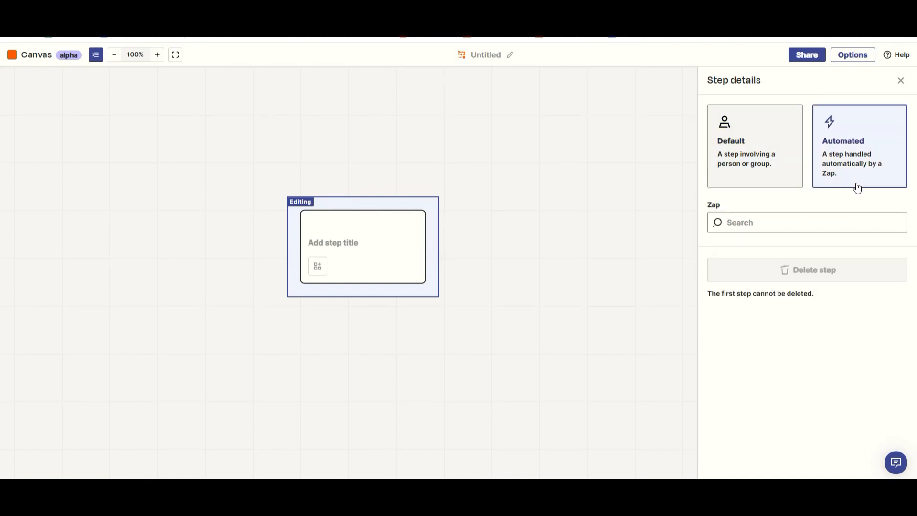
pyautogui.click(753, 146)
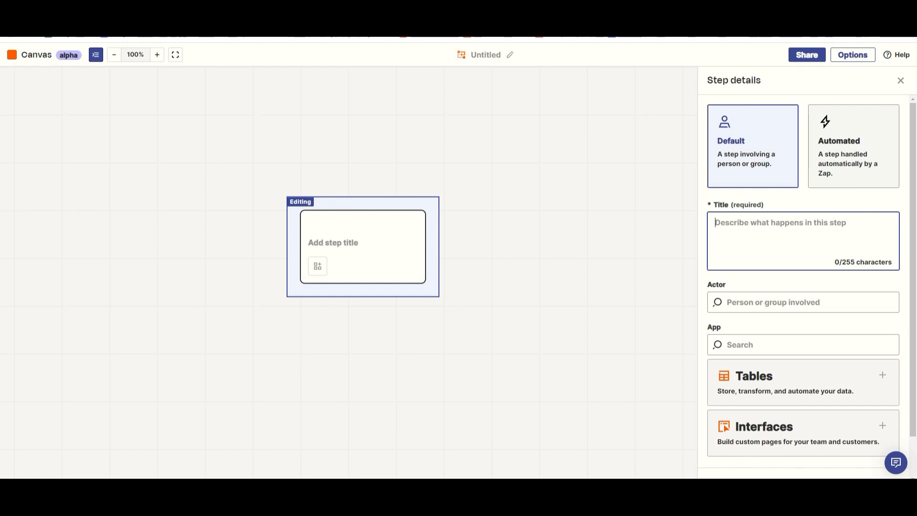
pyautogui.scroll(-3)
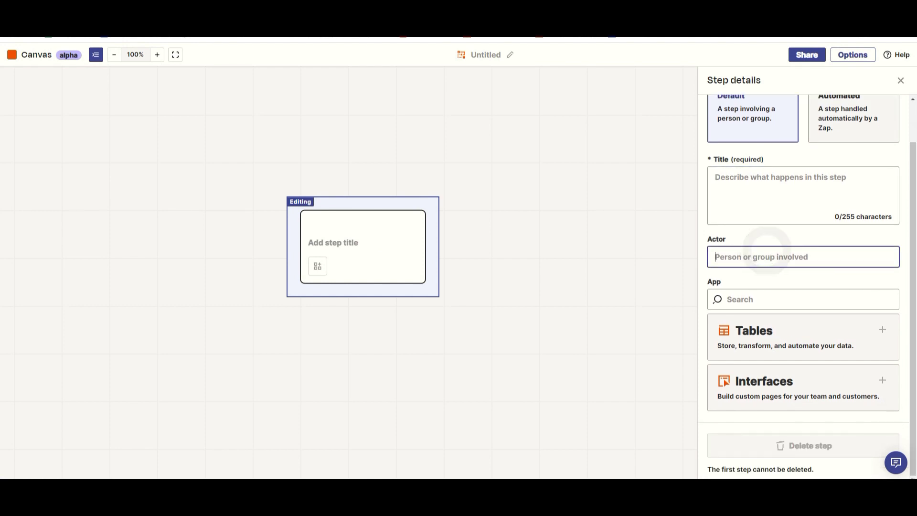
pyautogui.moveTo(792, 359)
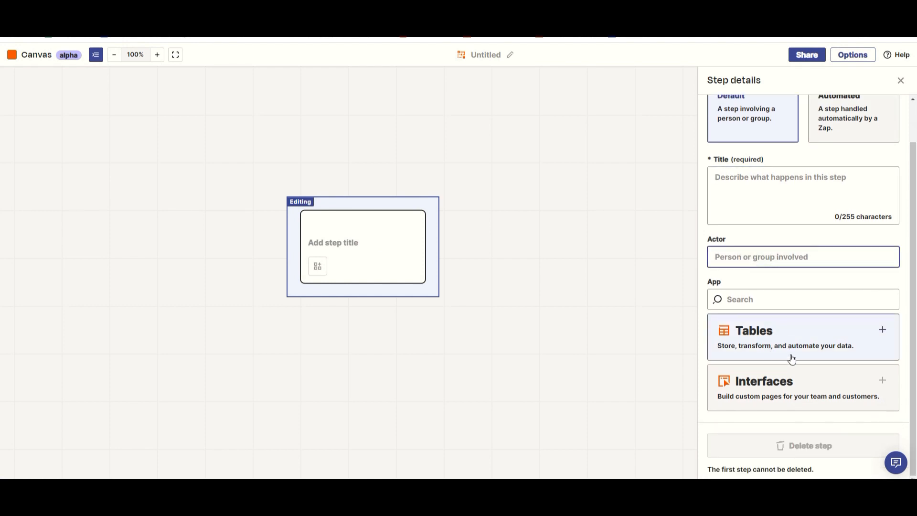
pyautogui.moveTo(794, 403)
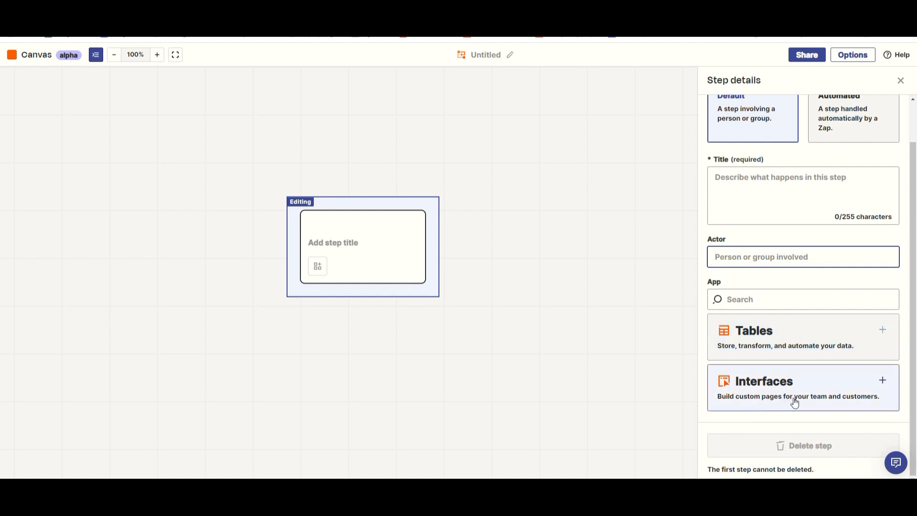
pyautogui.moveTo(796, 401)
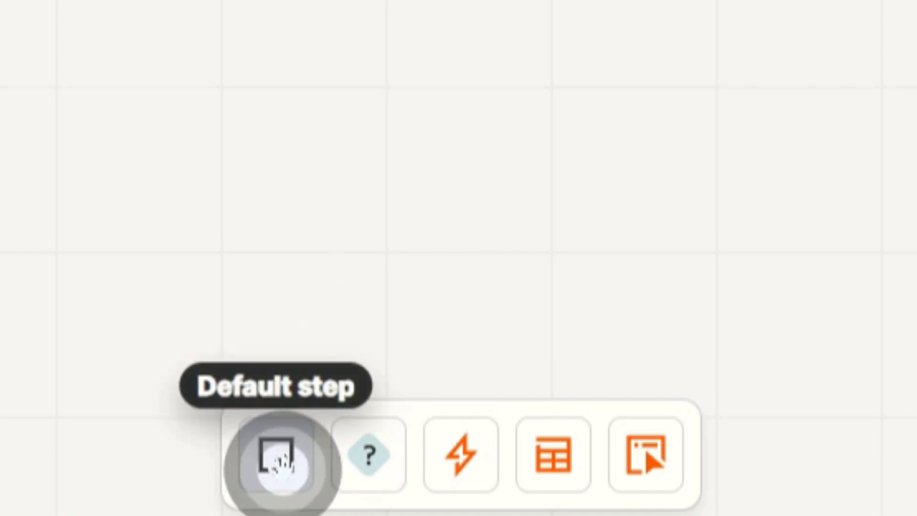
pyautogui.moveTo(366, 454)
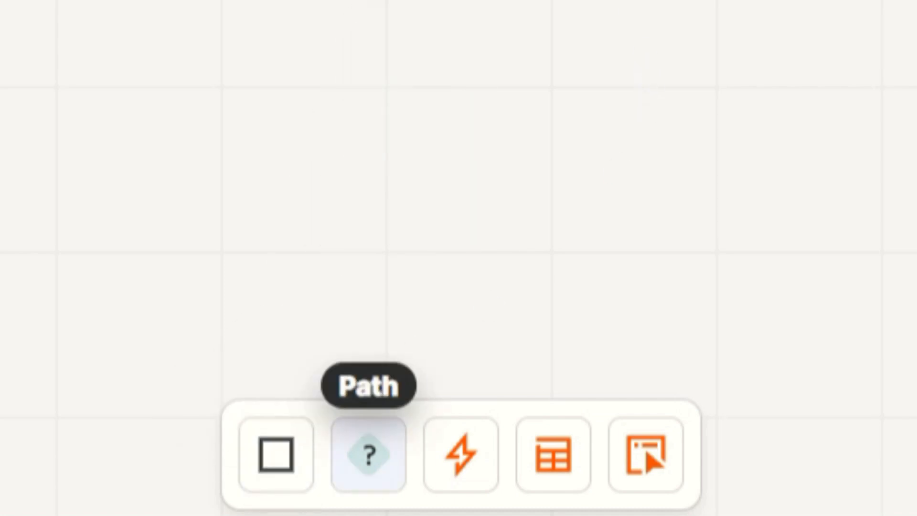
pyautogui.moveTo(552, 456)
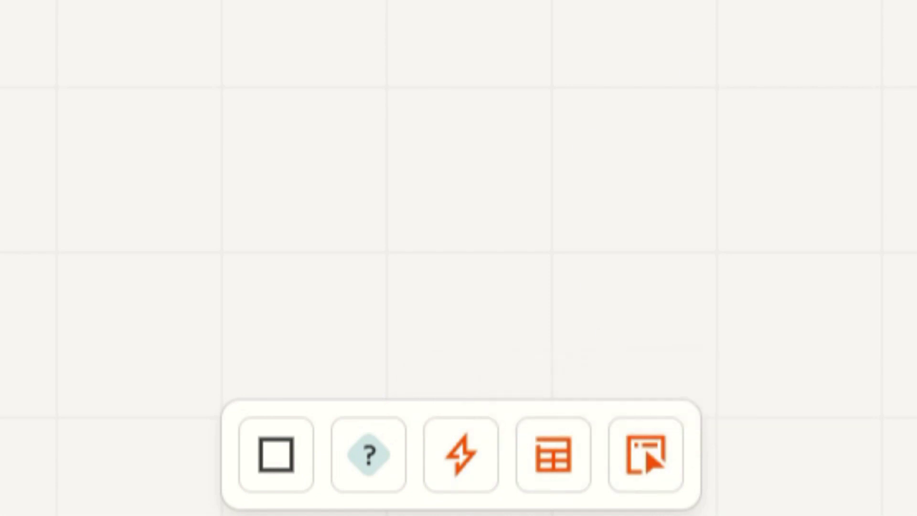
# Step: Title the first step "When new video in dropbox" and set Dropbox as its app
pyautogui.click(275, 457)
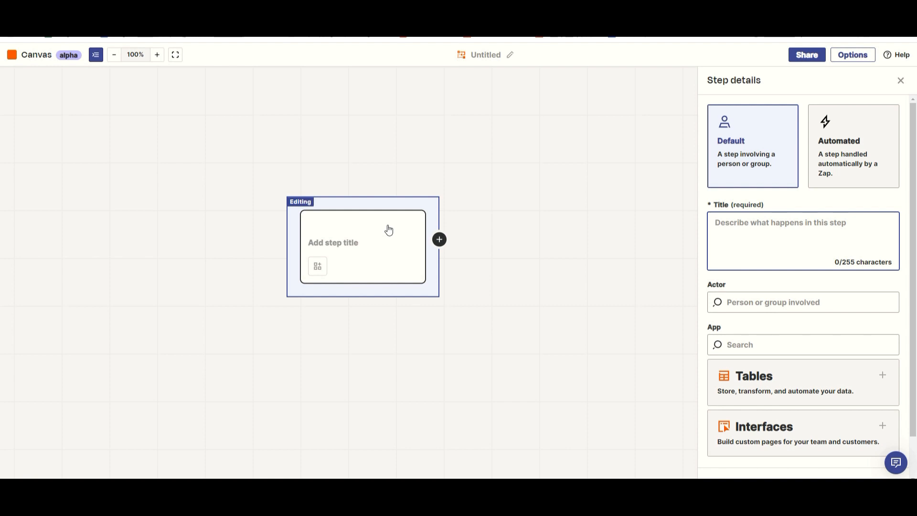
pyautogui.write('When new video')
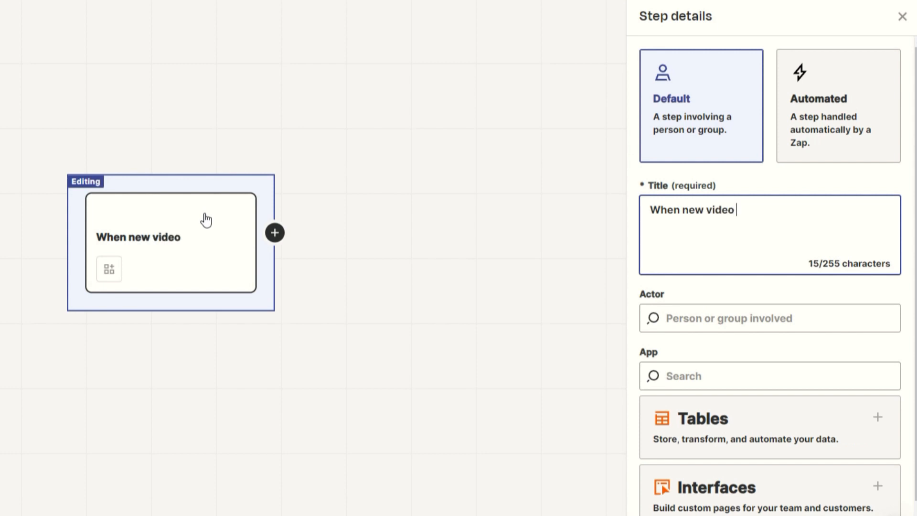
pyautogui.write('in dropbox')
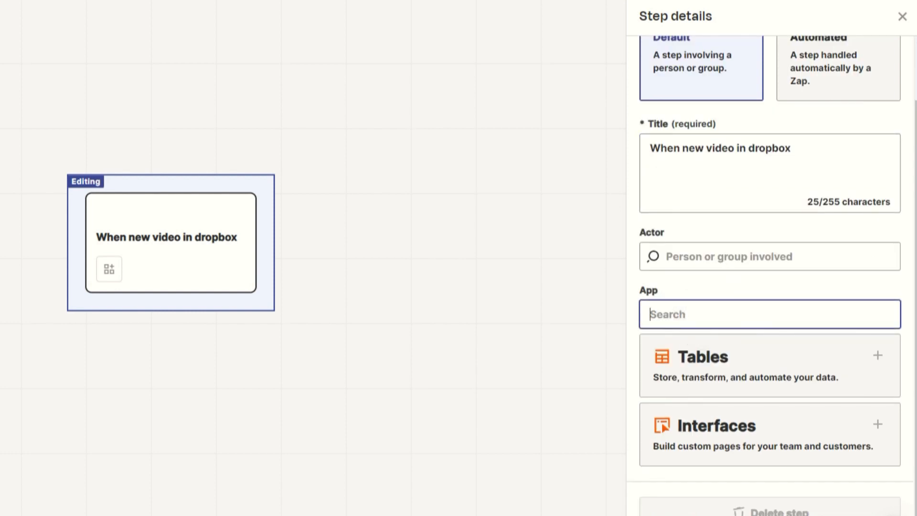
pyautogui.write('dropb')
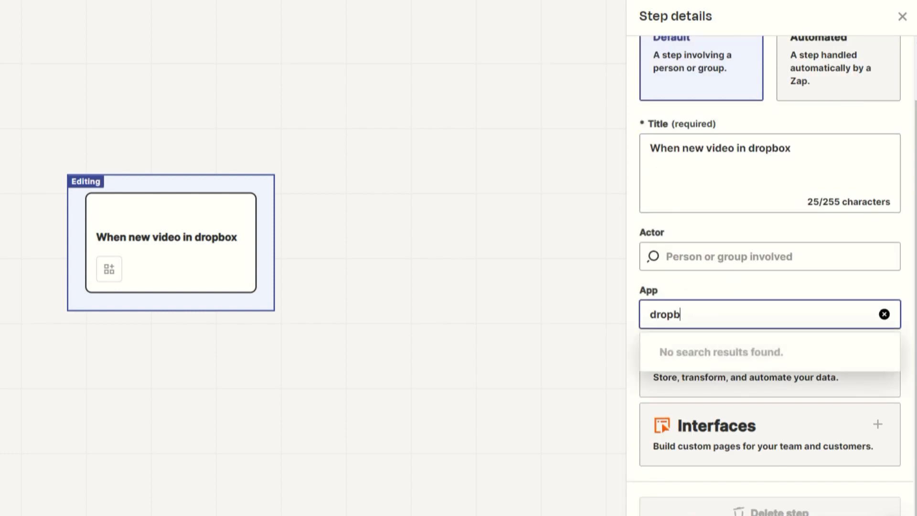
pyautogui.click(744, 377)
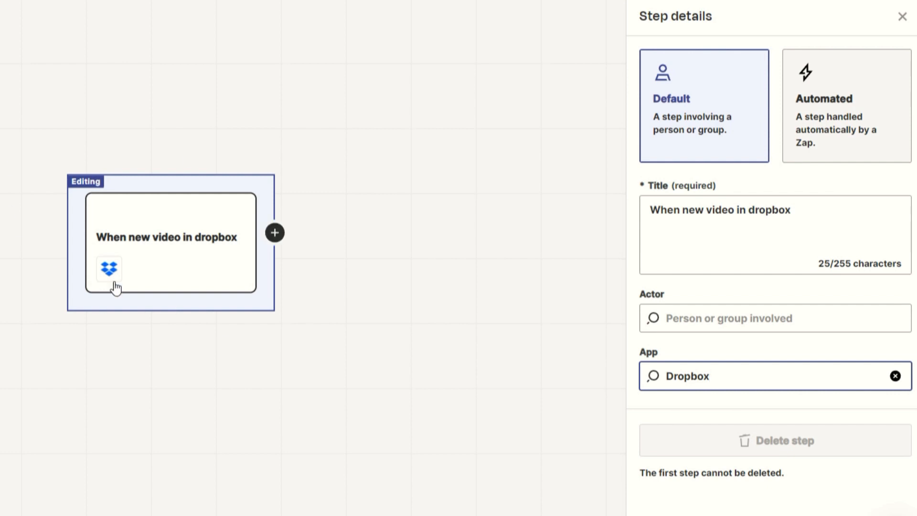
pyautogui.moveTo(93, 244)
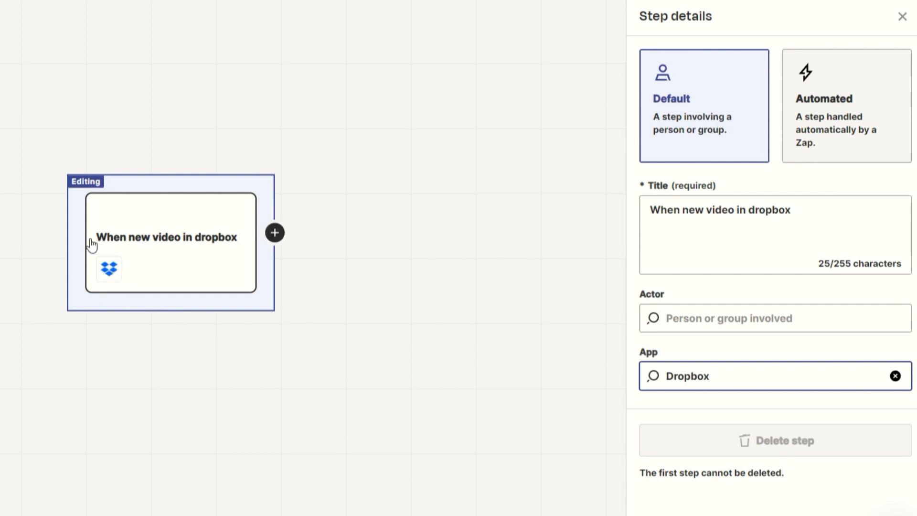
pyautogui.click(275, 233)
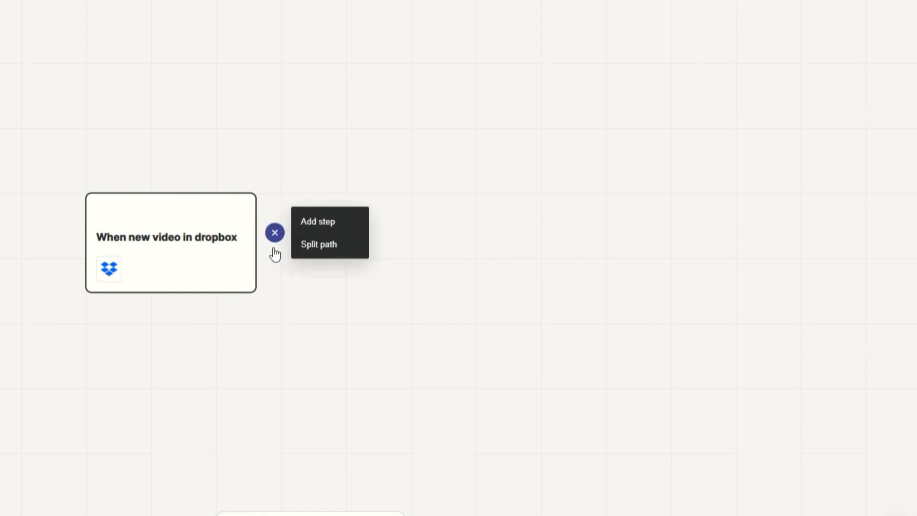
# Step: Add a "Convert into mp3" CloudConvert step after the Dropbox trigger and a following step
pyautogui.click(317, 220)
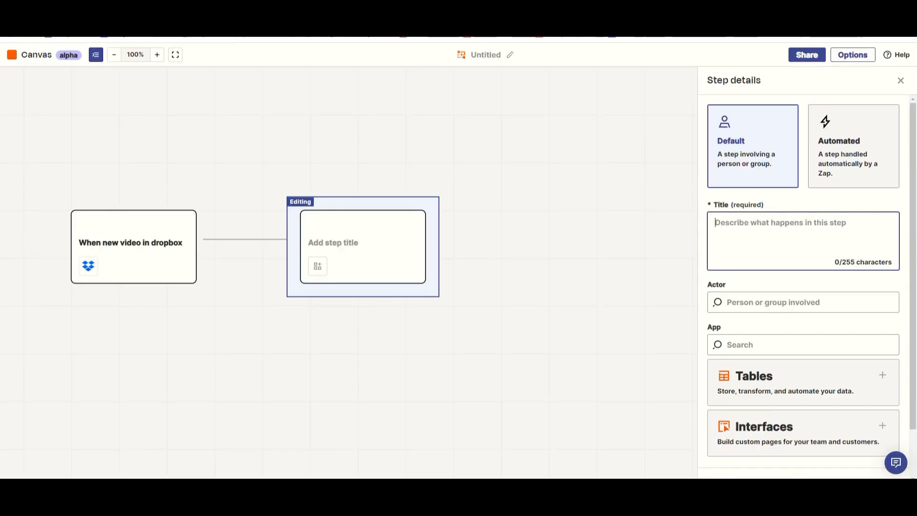
pyautogui.write('Convert into mp')
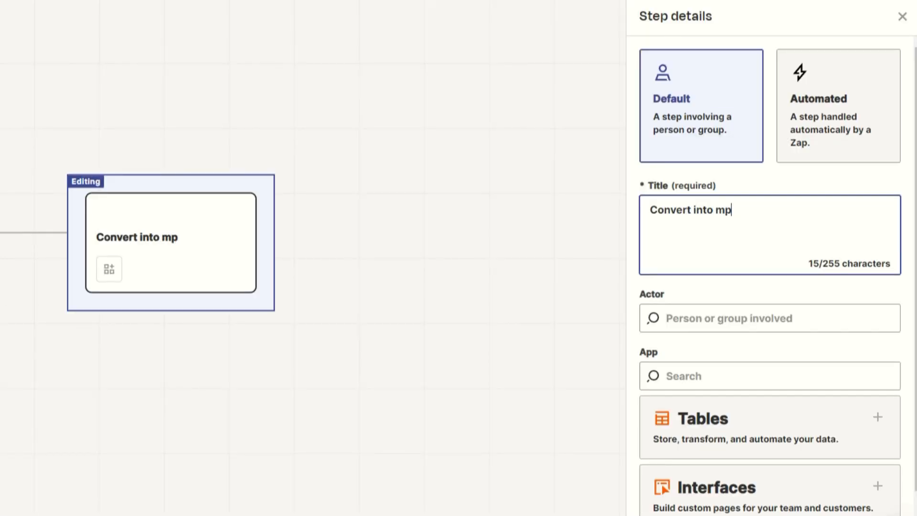
pyautogui.write('3')
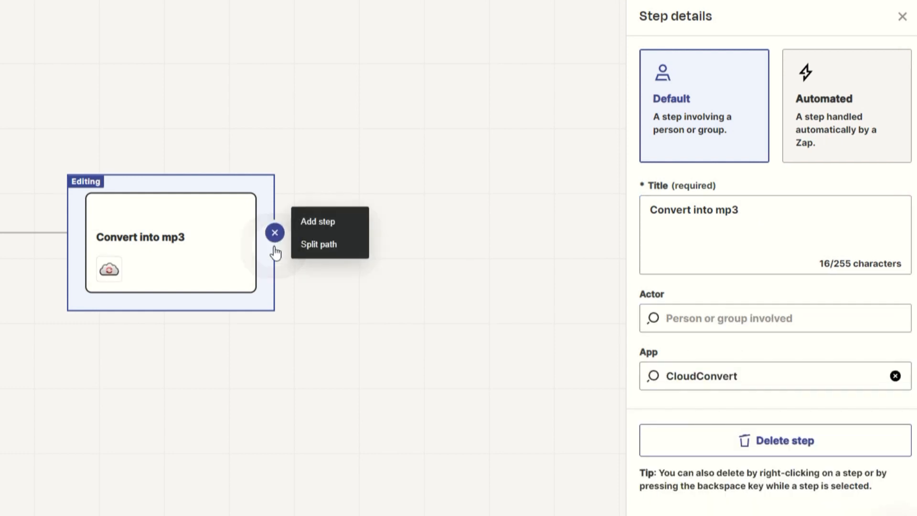
pyautogui.click(774, 439)
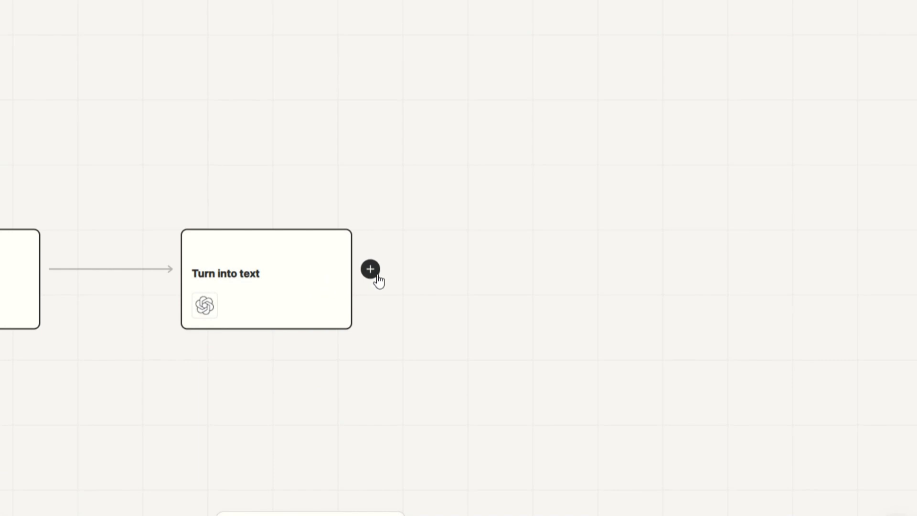
# Step: Split the flow into "Contains Review In NAME" and "Does Not Contain Review In Name" paths
pyautogui.click(370, 269)
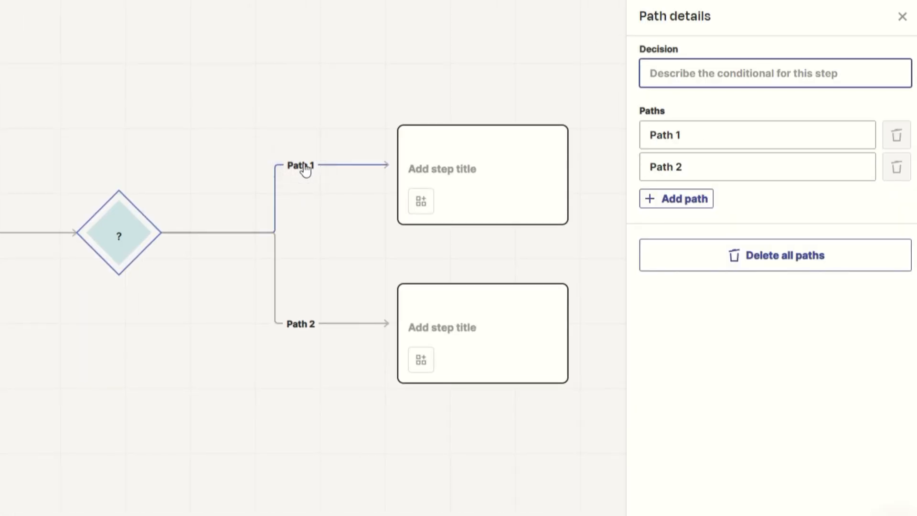
pyautogui.write('Contains Review In NAME')
pyautogui.click(757, 167)
pyautogui.write('Does Not Contain Review In Name')
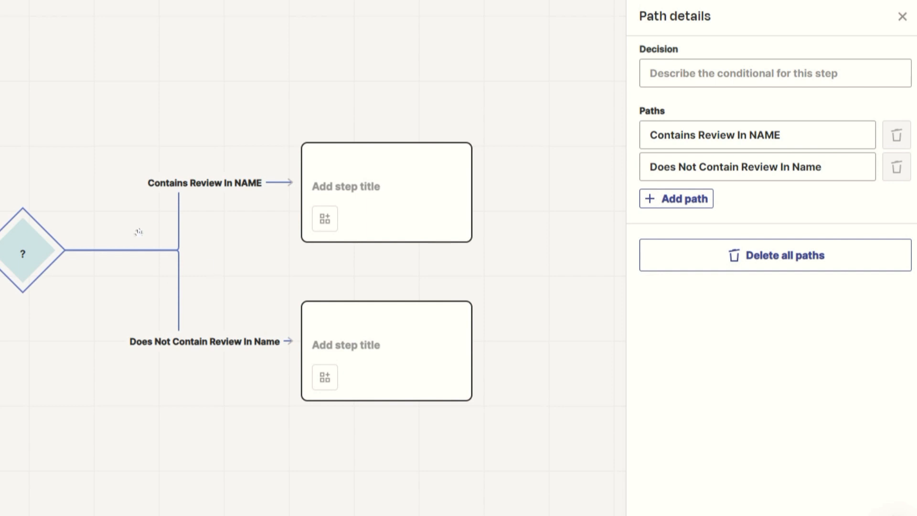
pyautogui.click(386, 192)
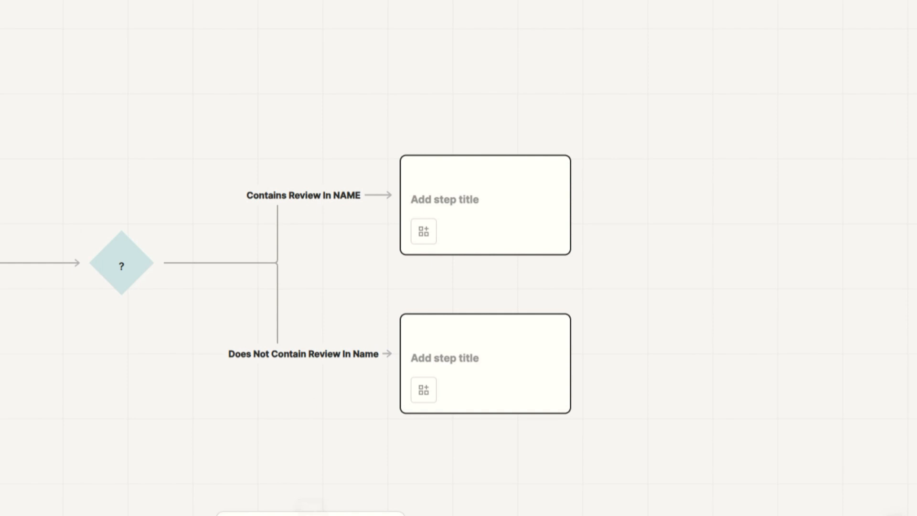
pyautogui.moveTo(418, 343)
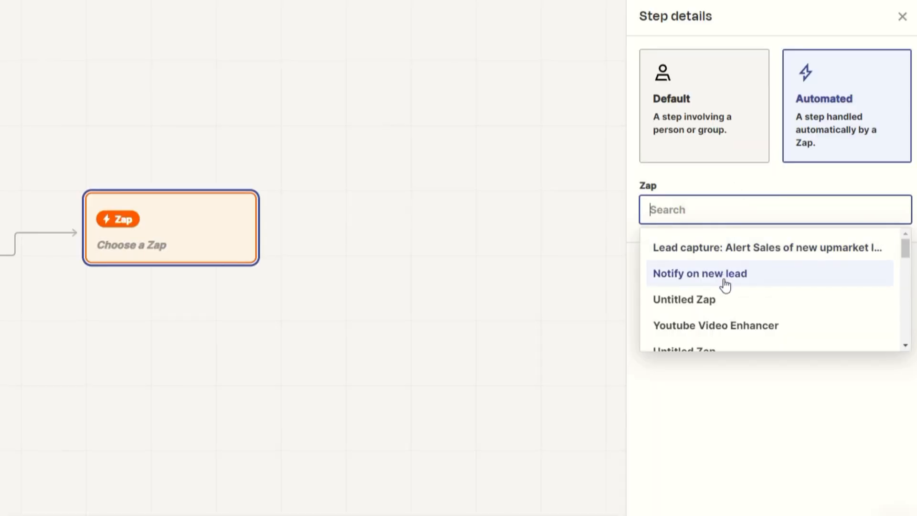
# Step: Attach the Youtube Video Enhancer zap, then add a Website Reviews (AI) table step titled Add to database
pyautogui.scroll(-3)
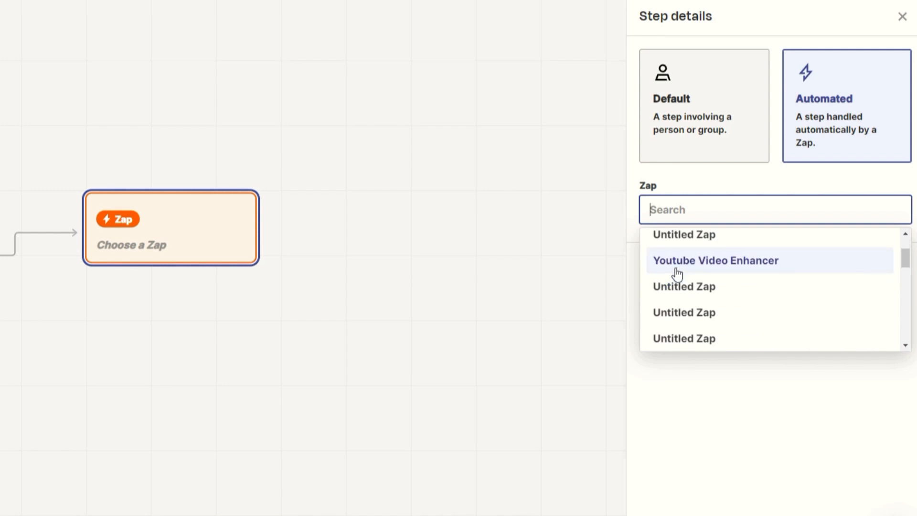
pyautogui.moveTo(677, 267)
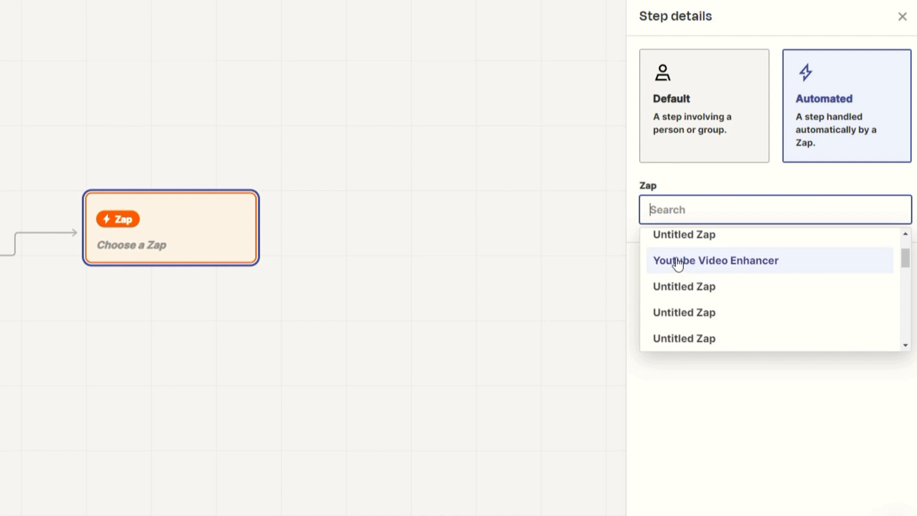
pyautogui.click(715, 259)
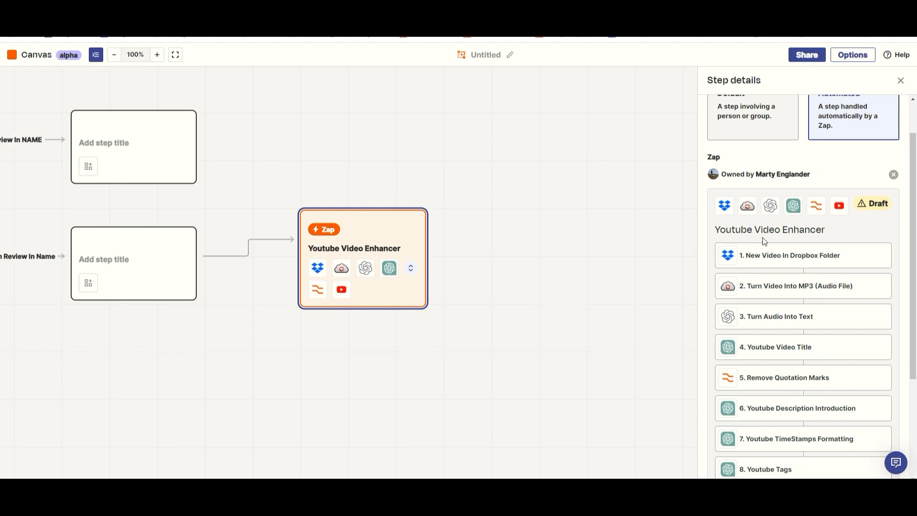
pyautogui.moveTo(822, 278)
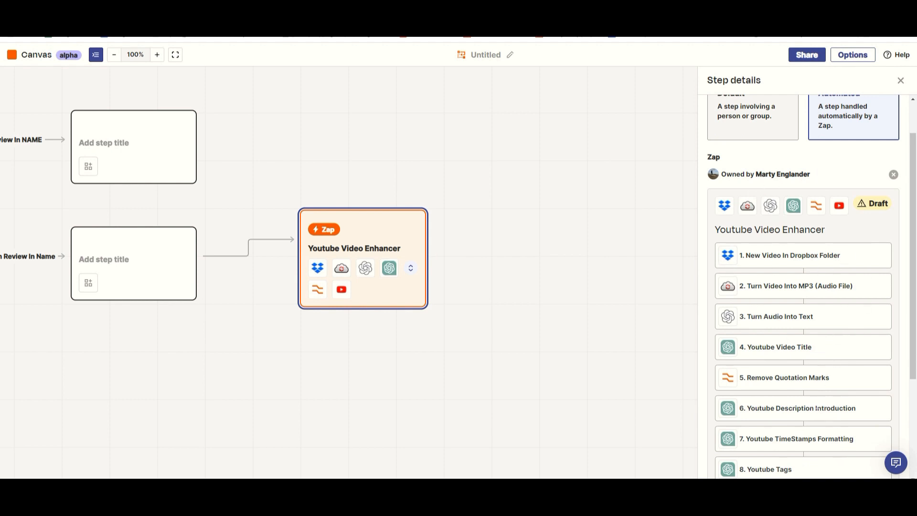
pyautogui.moveTo(458, 249)
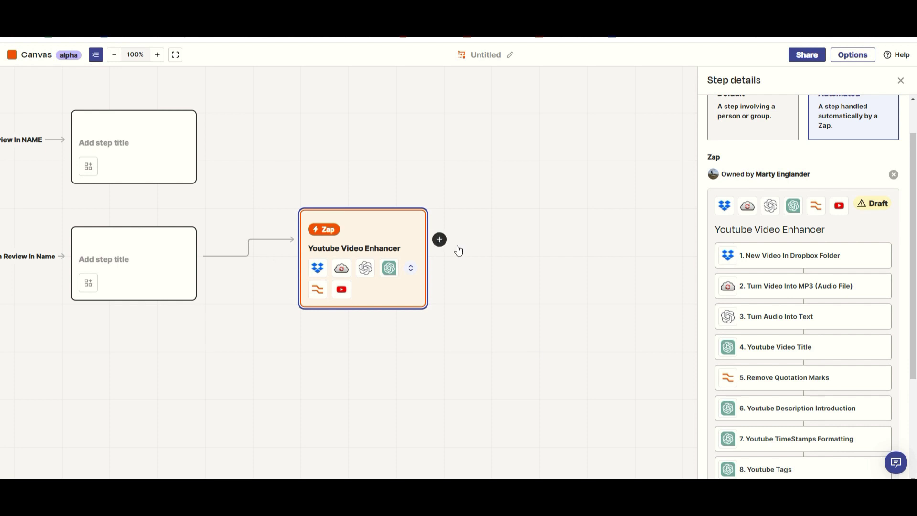
pyautogui.moveTo(439, 238)
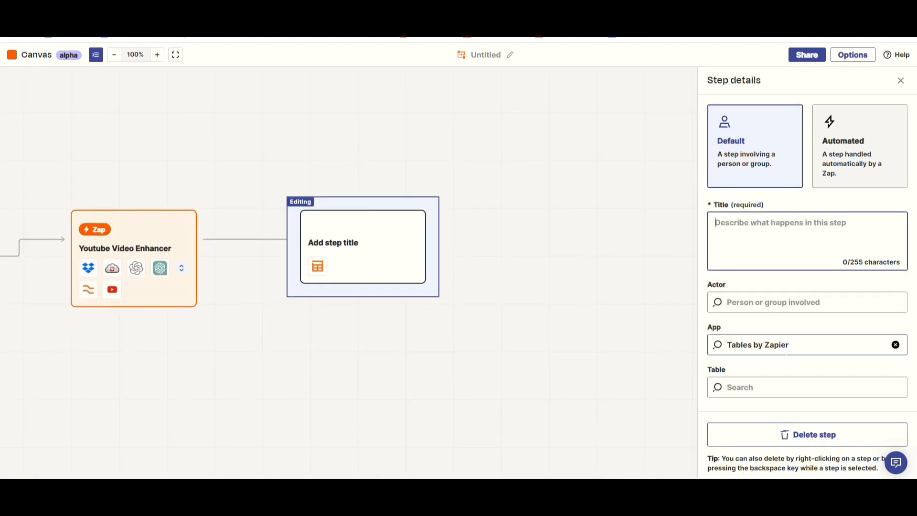
pyautogui.click(803, 386)
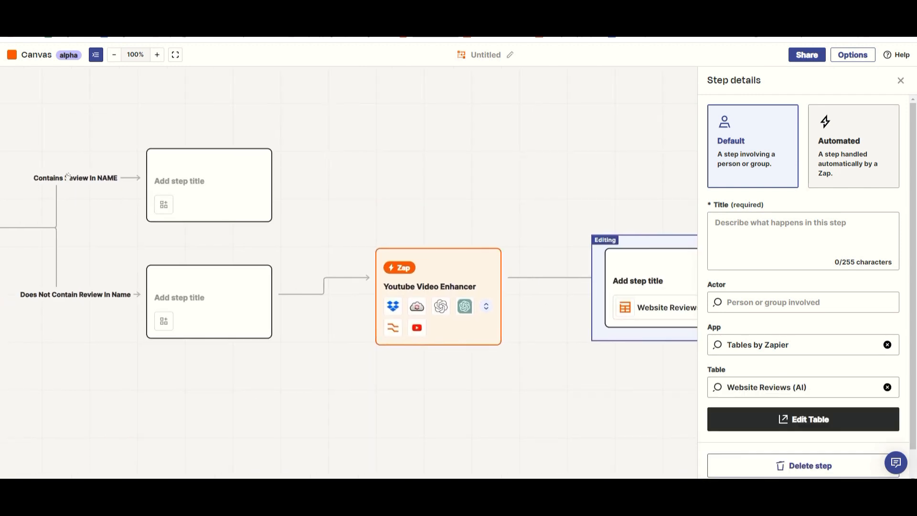
pyautogui.click(886, 387)
pyautogui.write('Add to database')
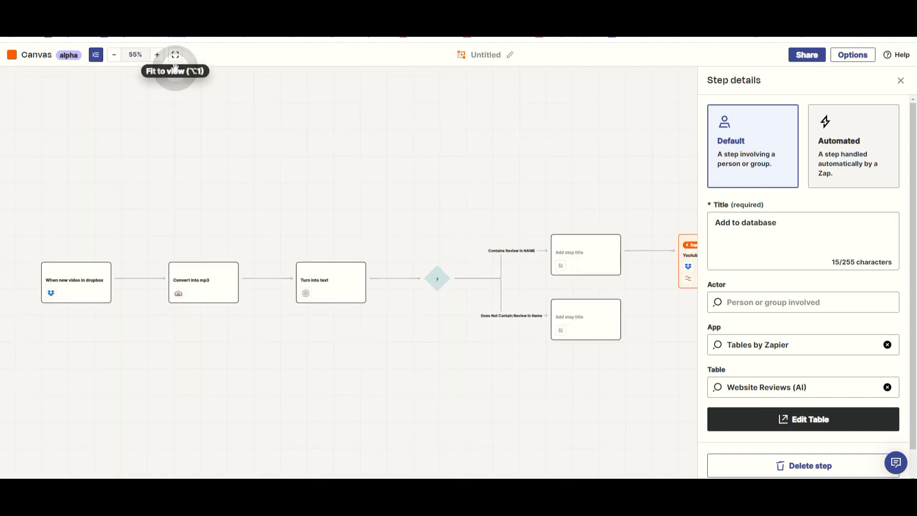
pyautogui.moveTo(91, 303)
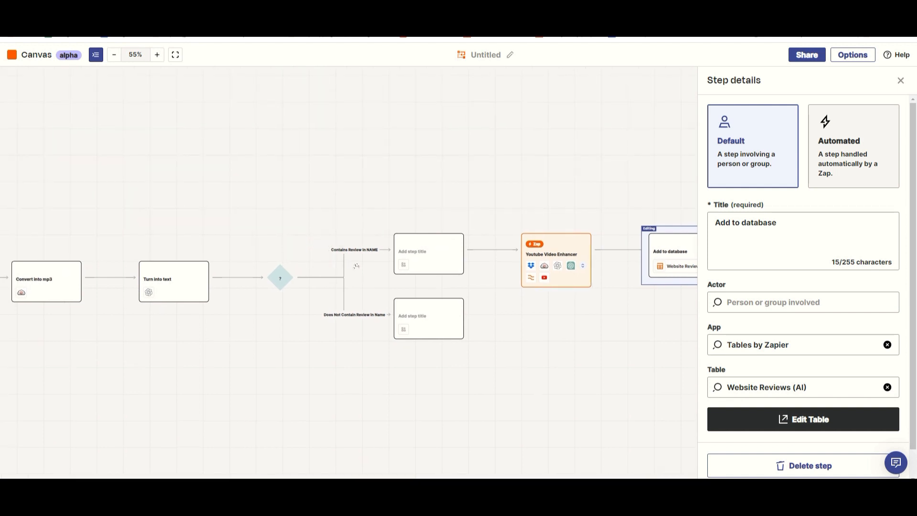
# Step: Split the lower branch into Path 1 and Path 2 and expand the Youtube Video Enhancer card's inner steps
pyautogui.click(899, 81)
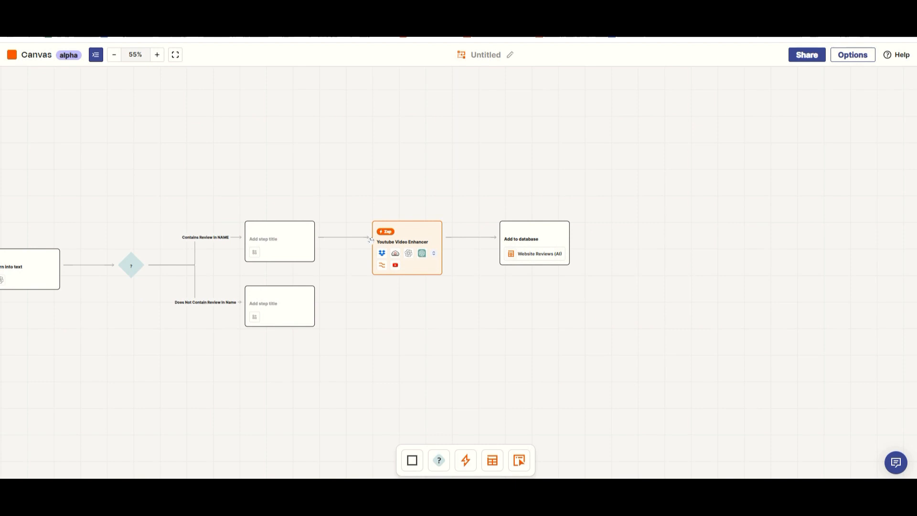
pyautogui.moveTo(538, 257)
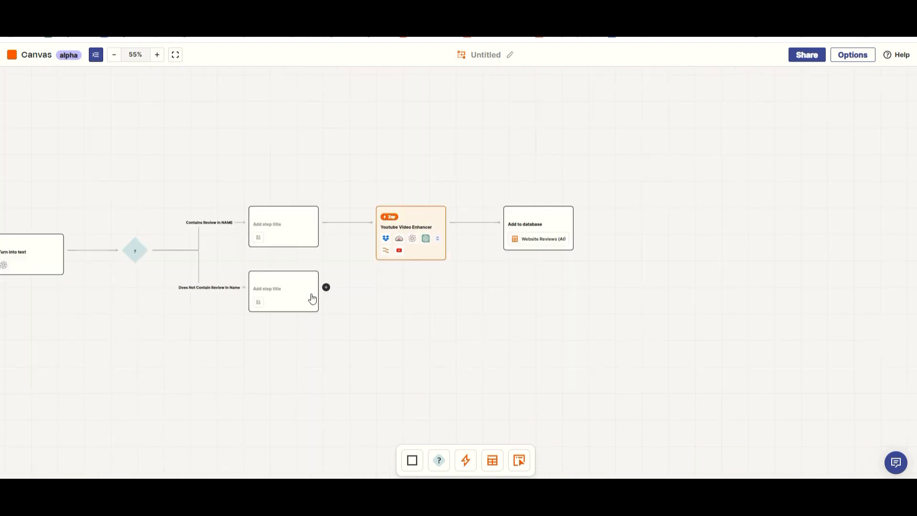
pyautogui.click(135, 250)
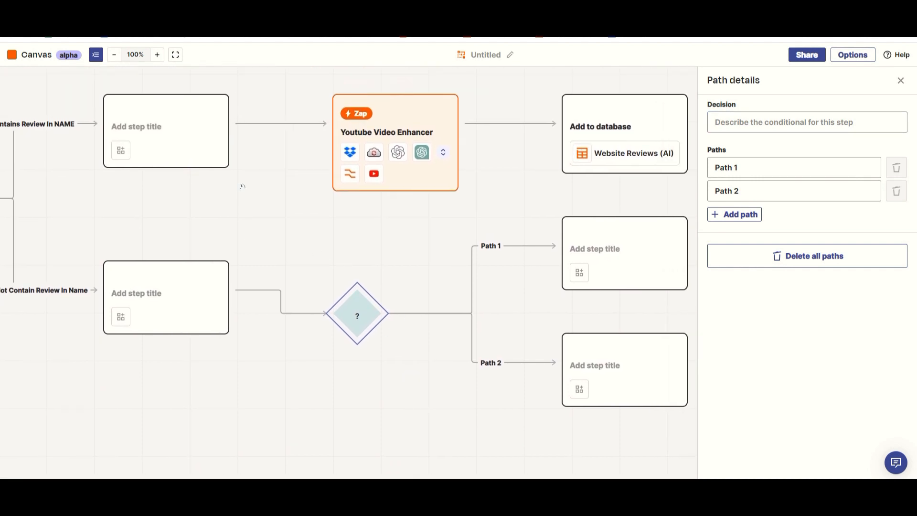
pyautogui.moveTo(270, 180)
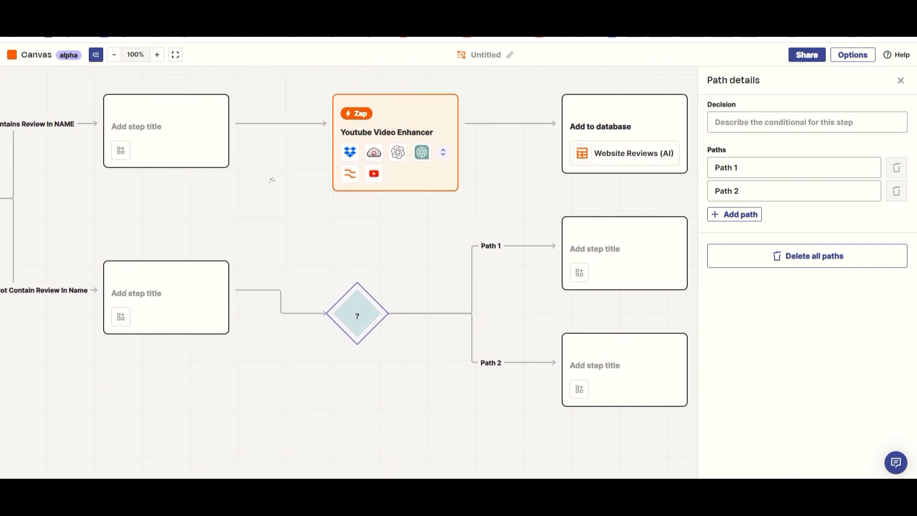
pyautogui.click(394, 132)
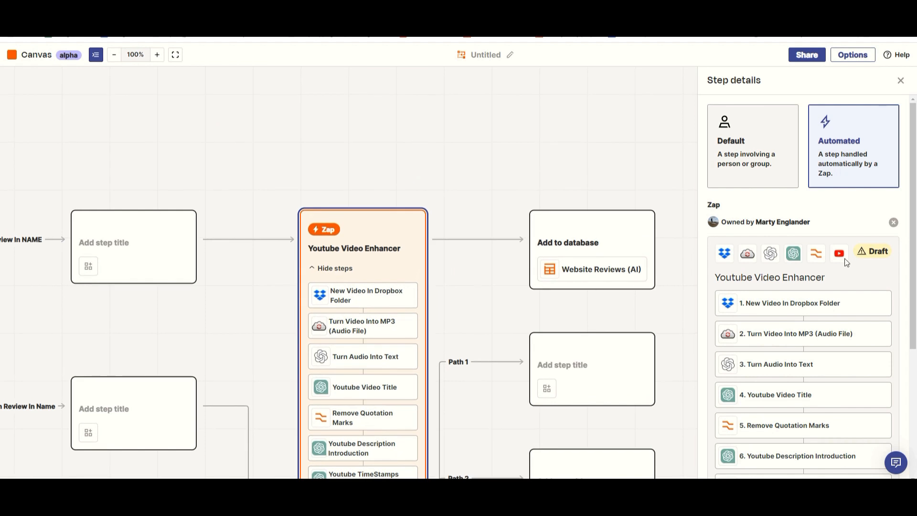
pyautogui.scroll(-3)
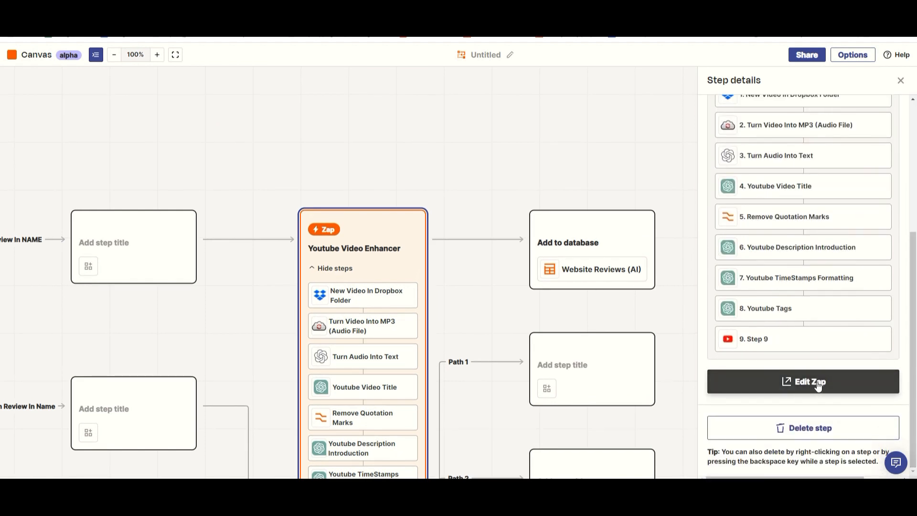
pyautogui.click(802, 381)
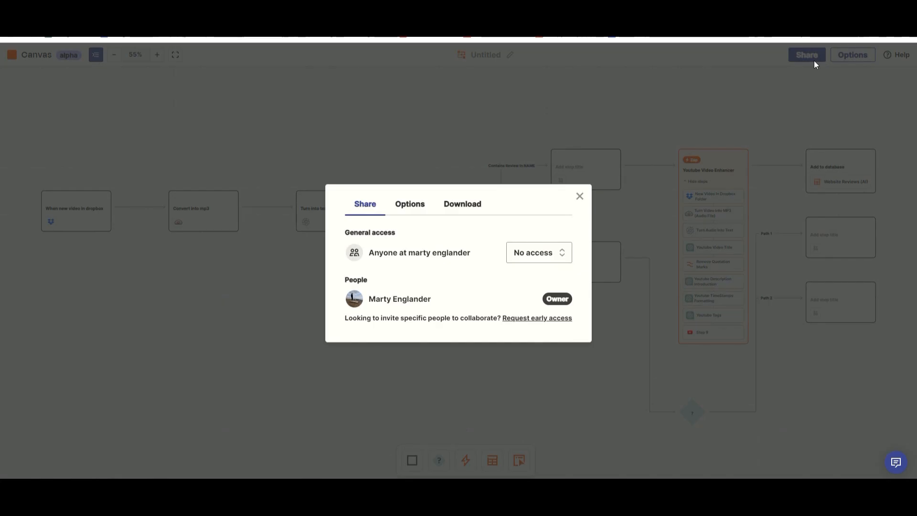
# Step: Review the canvas's access levels and naming settings, then reach the PNG download preview
pyautogui.click(537, 252)
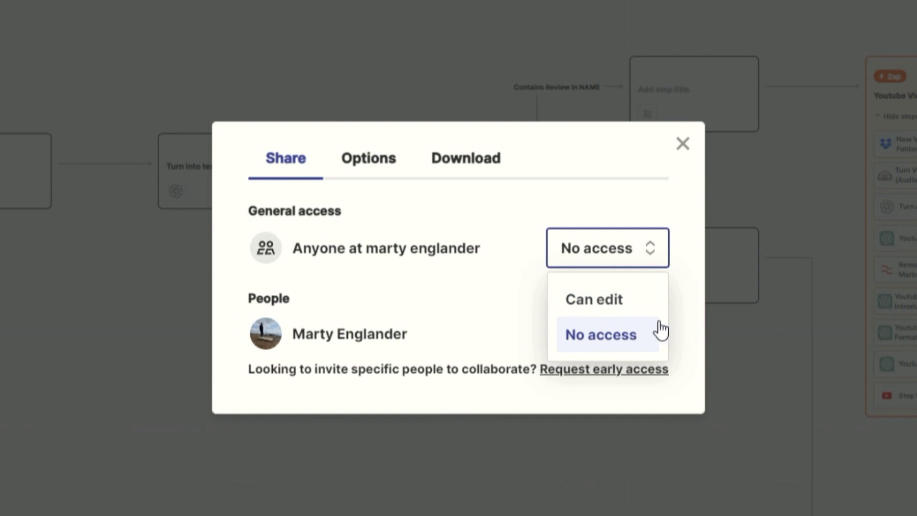
pyautogui.moveTo(587, 338)
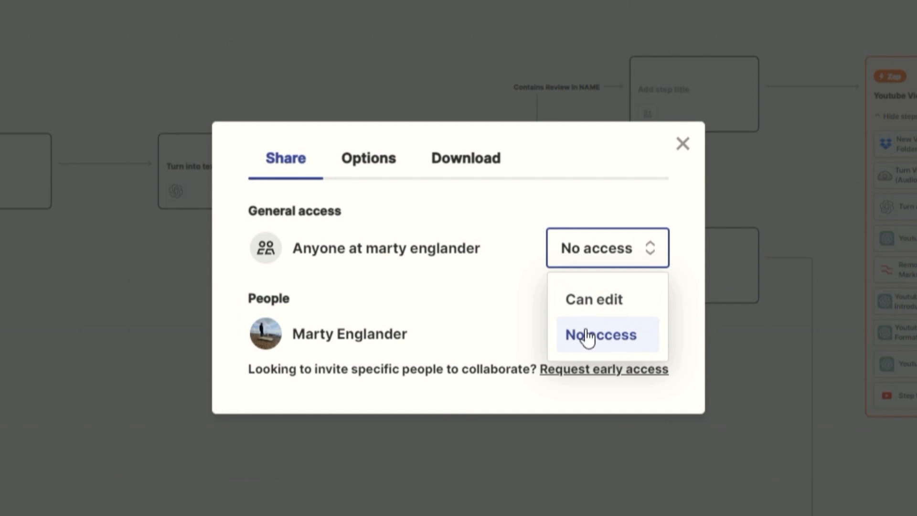
pyautogui.moveTo(479, 280)
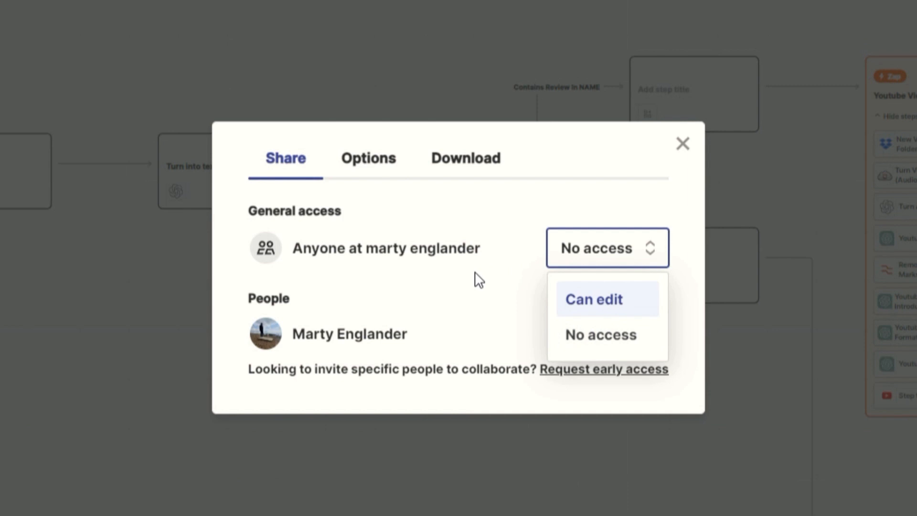
pyautogui.click(368, 158)
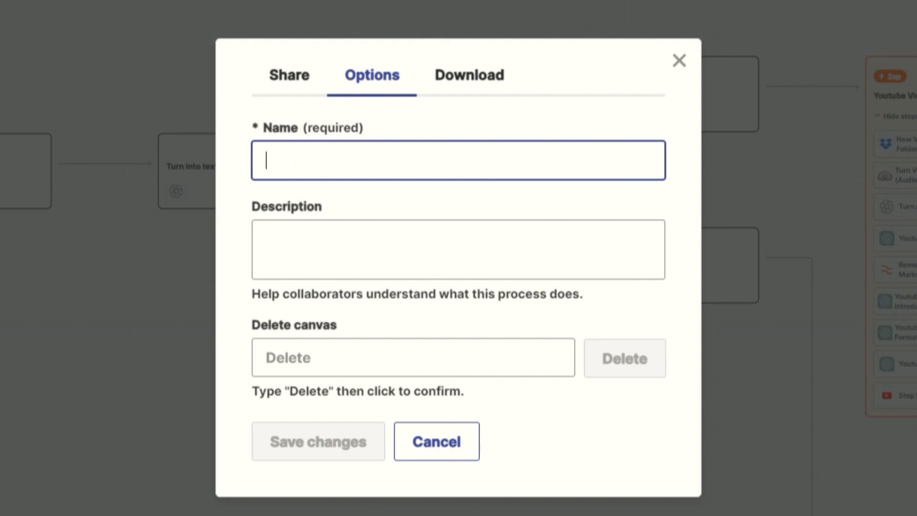
pyautogui.click(468, 75)
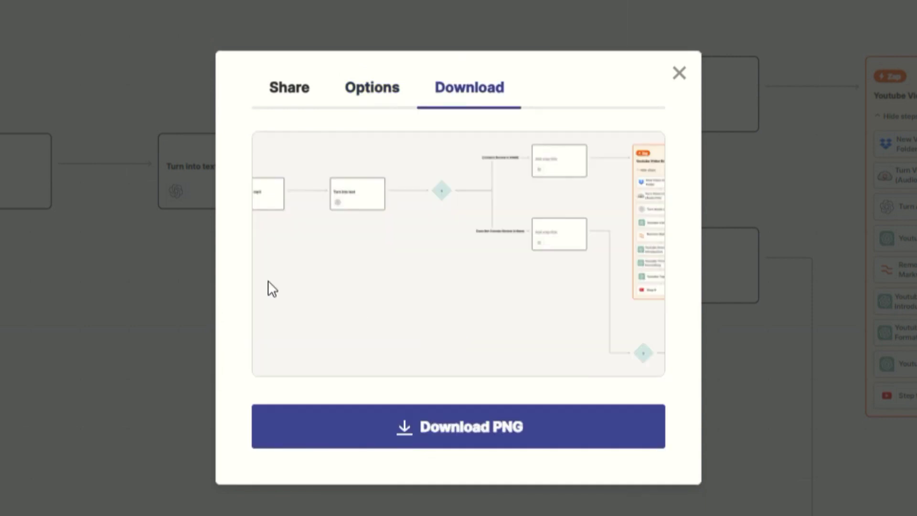
pyautogui.moveTo(605, 291)
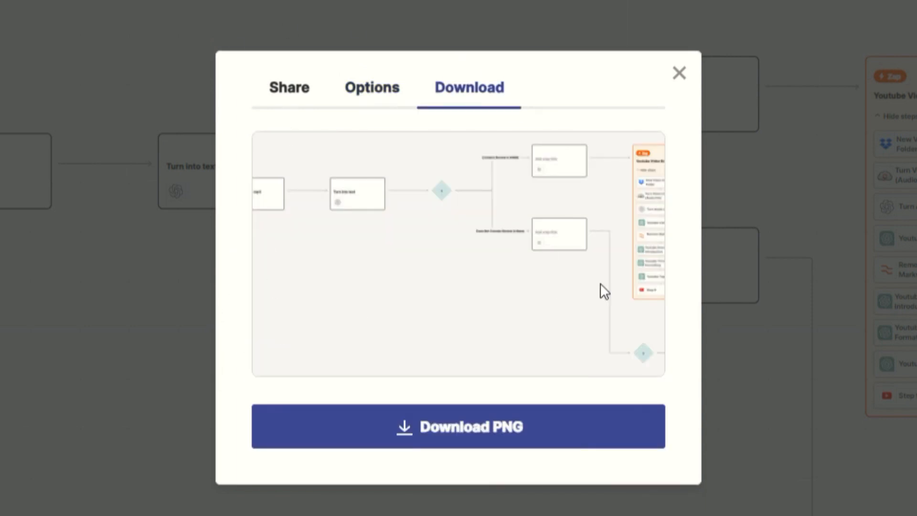
pyautogui.moveTo(451, 447)
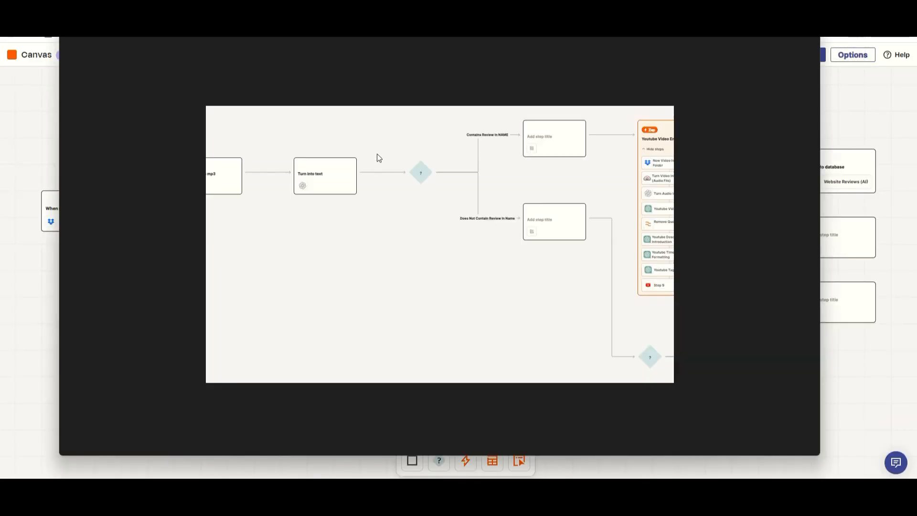
pyautogui.moveTo(474, 250)
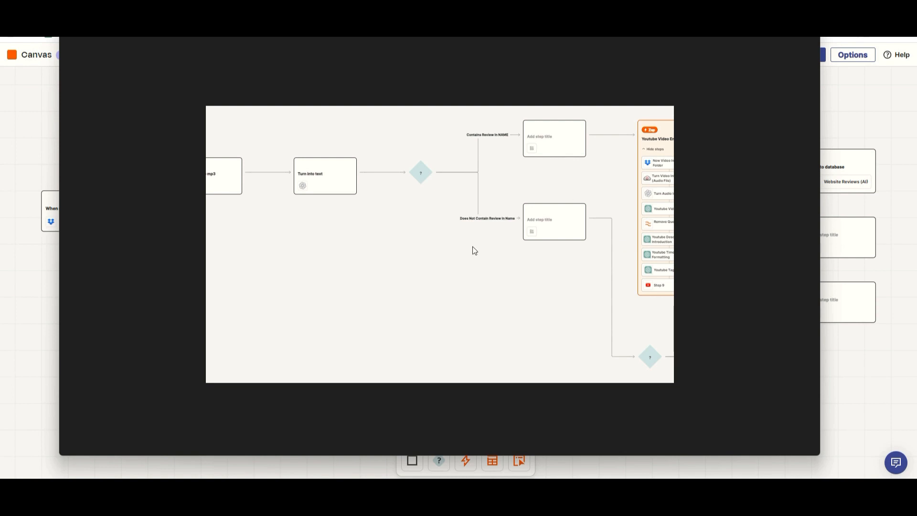
pyautogui.moveTo(812, 150)
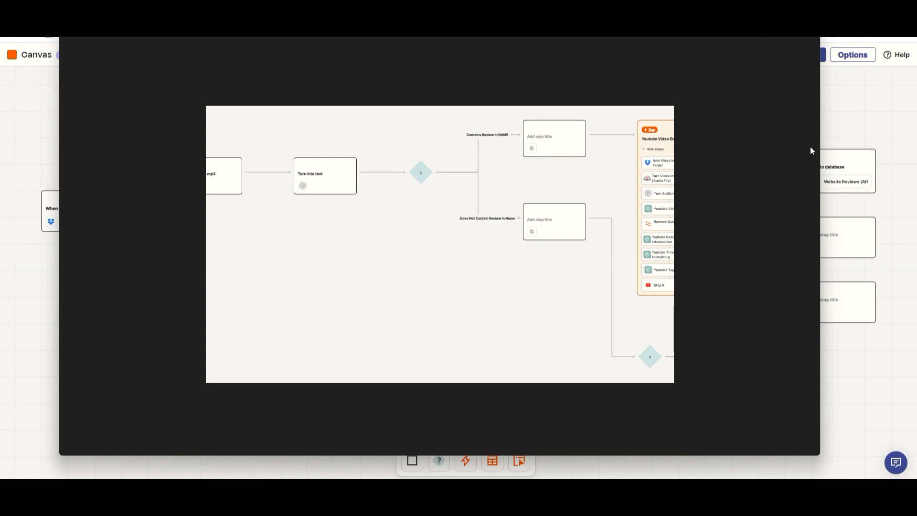